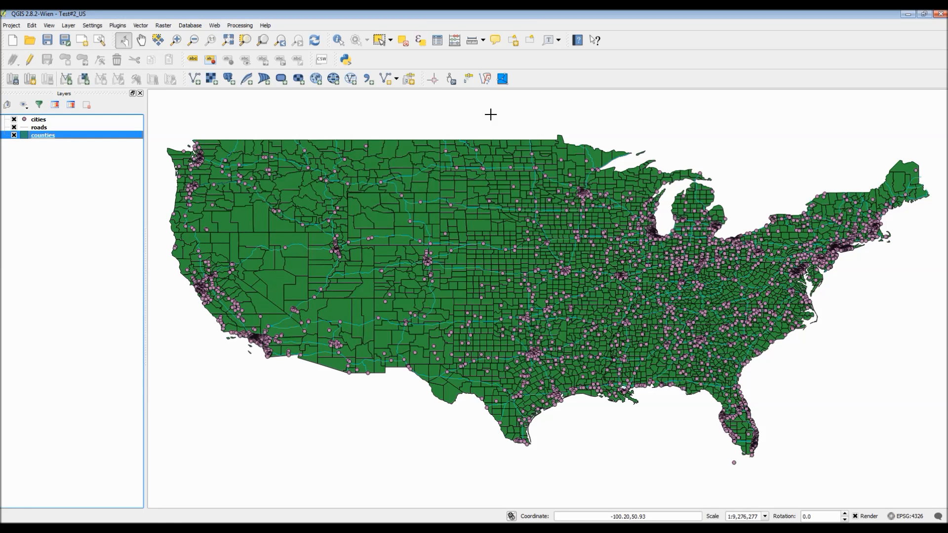
mouse_move(491, 117)
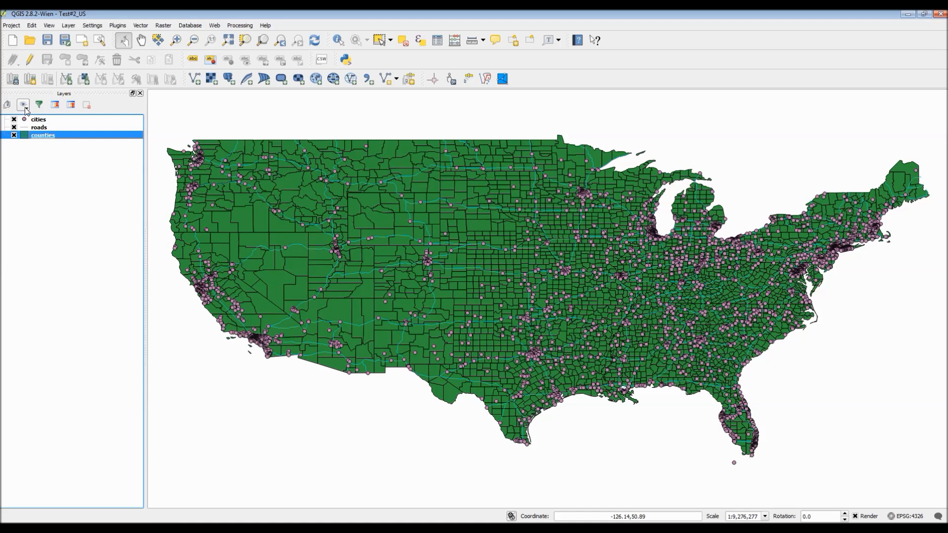
- Hide the roads layer so only the green counties and city points show
click(23, 103)
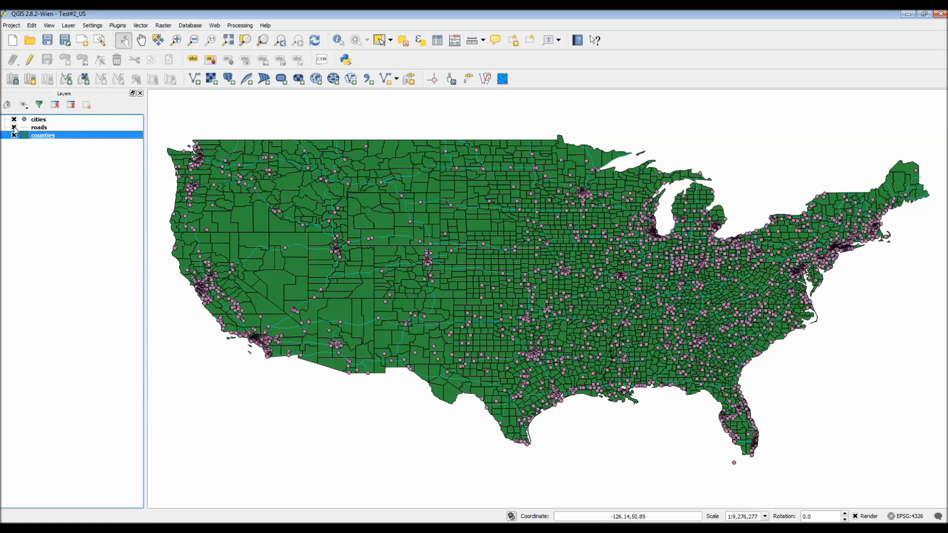
click(12, 128)
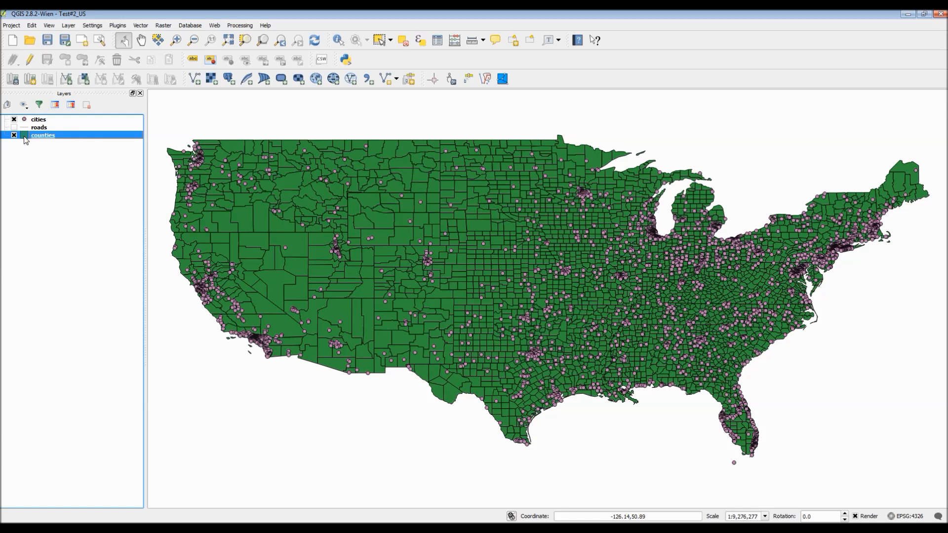
right_click(42, 136)
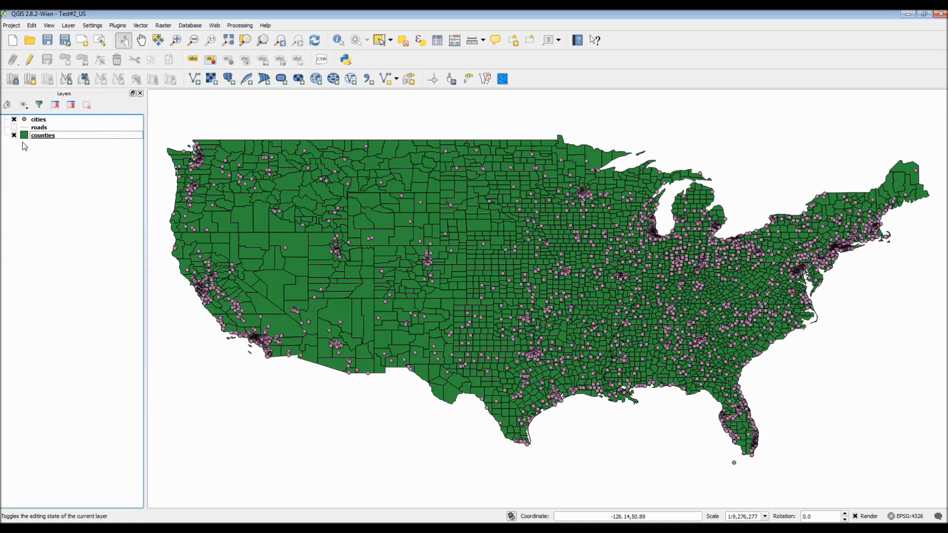
- Try a partial fill transparency on counties, then reset it to 0% and apply
double_click(42, 136)
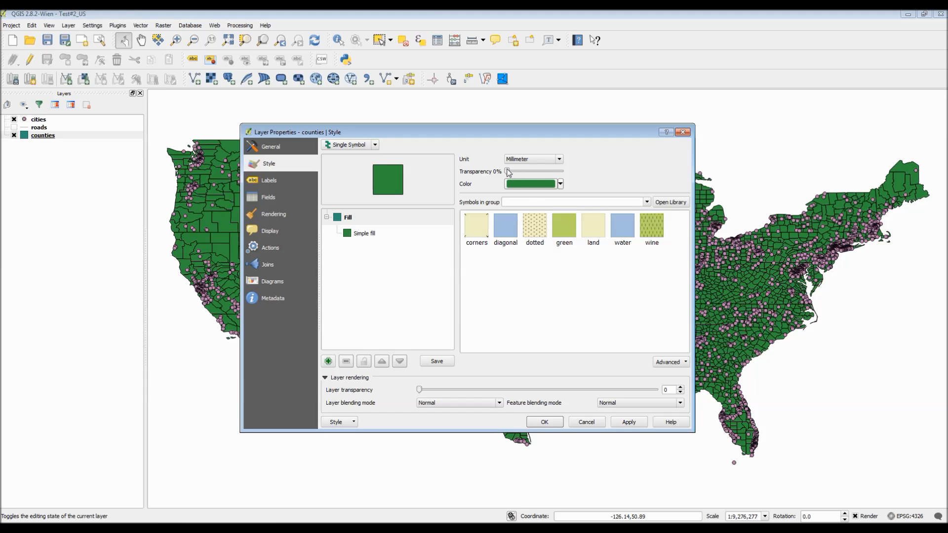
drag(508, 172, 550, 171)
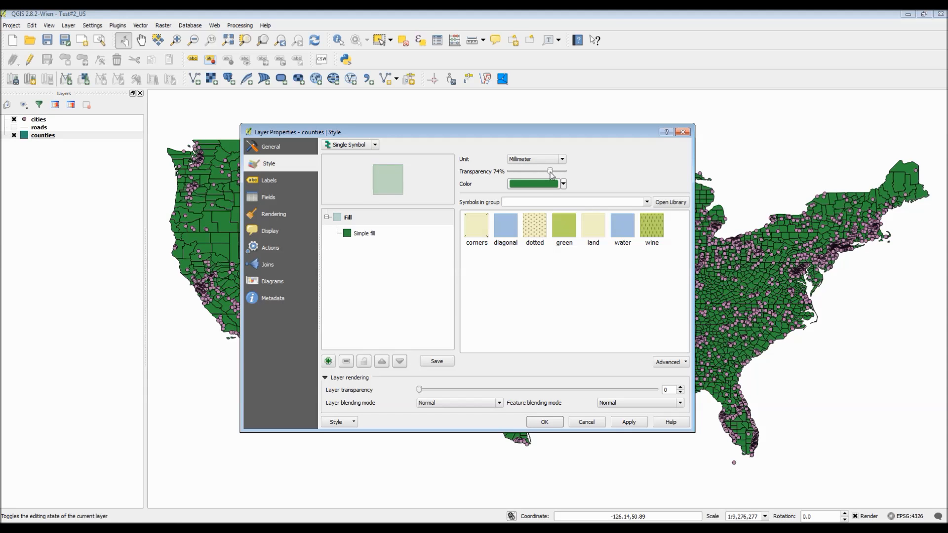
click(628, 422)
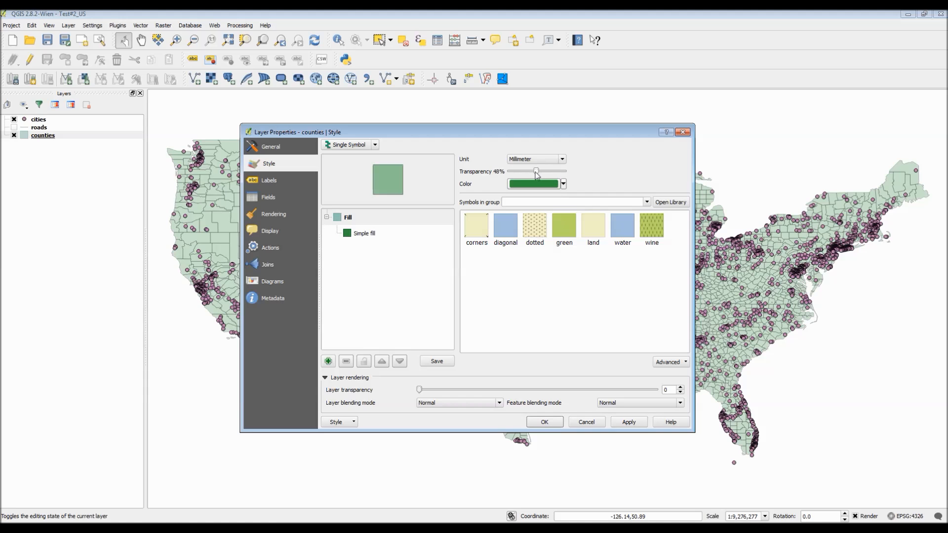
click(628, 422)
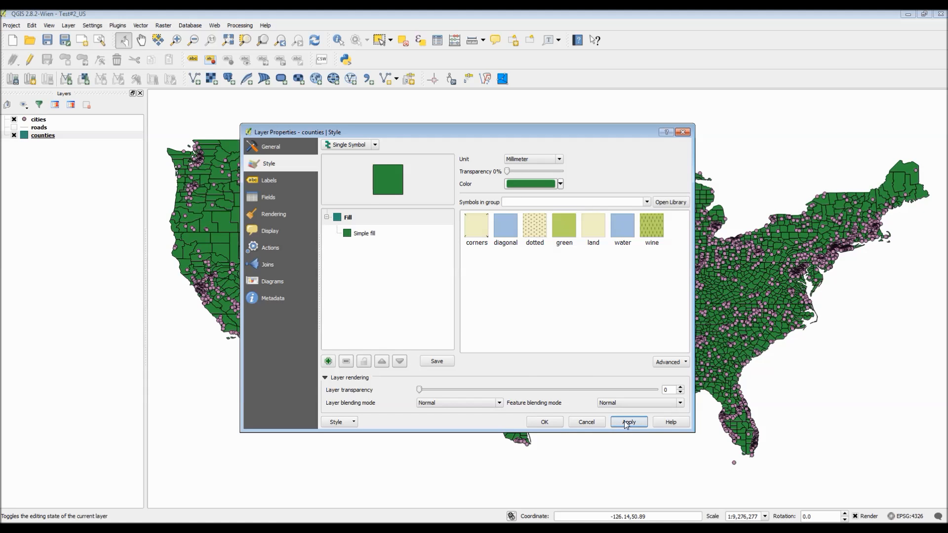
click(628, 421)
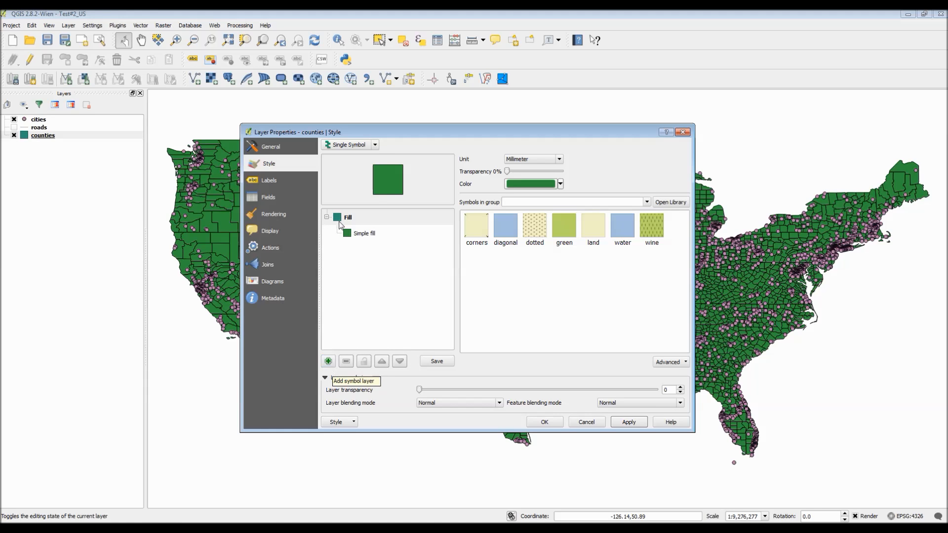
- Switch the counties renderer from Single Symbol to Categorized
click(374, 144)
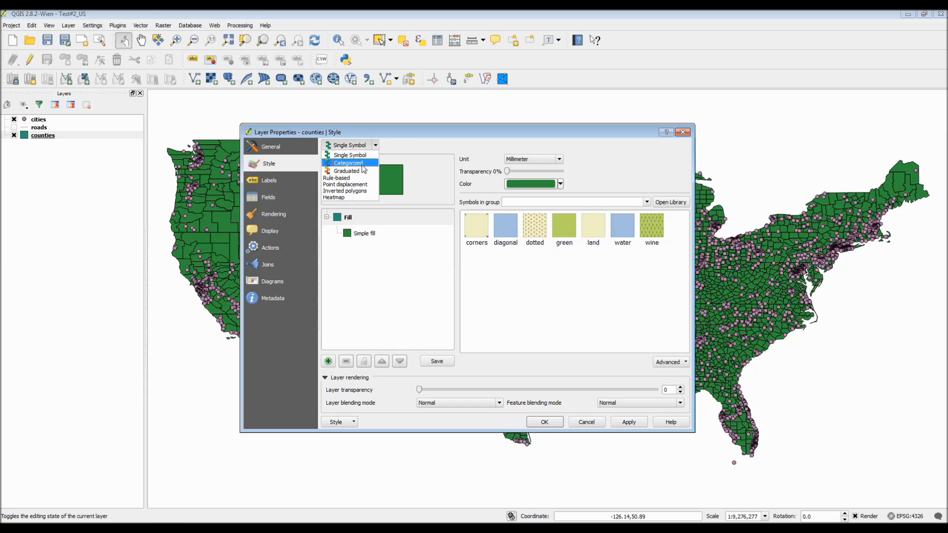
click(348, 163)
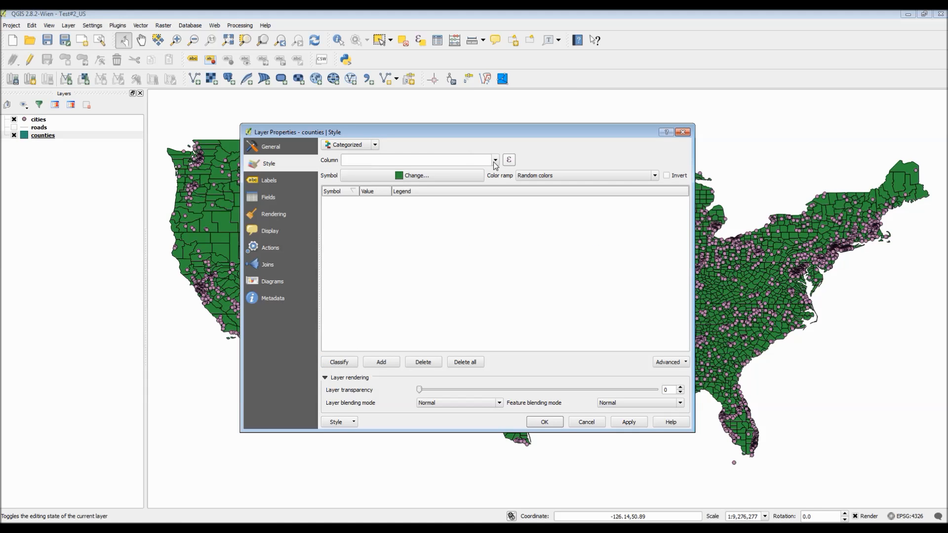
- Categorize counties by STATE_NAME, generate the state classes, then reopen the renderer list for Graduated
click(495, 160)
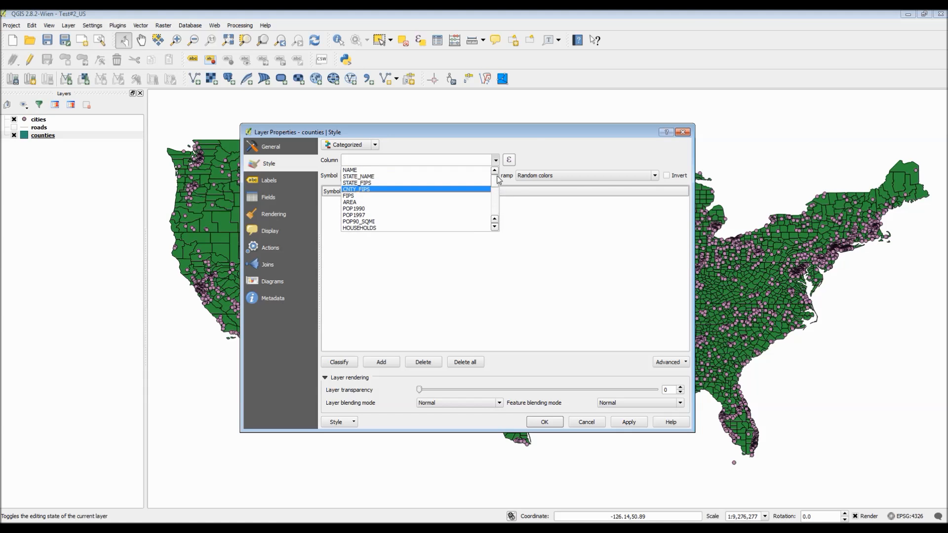
click(357, 176)
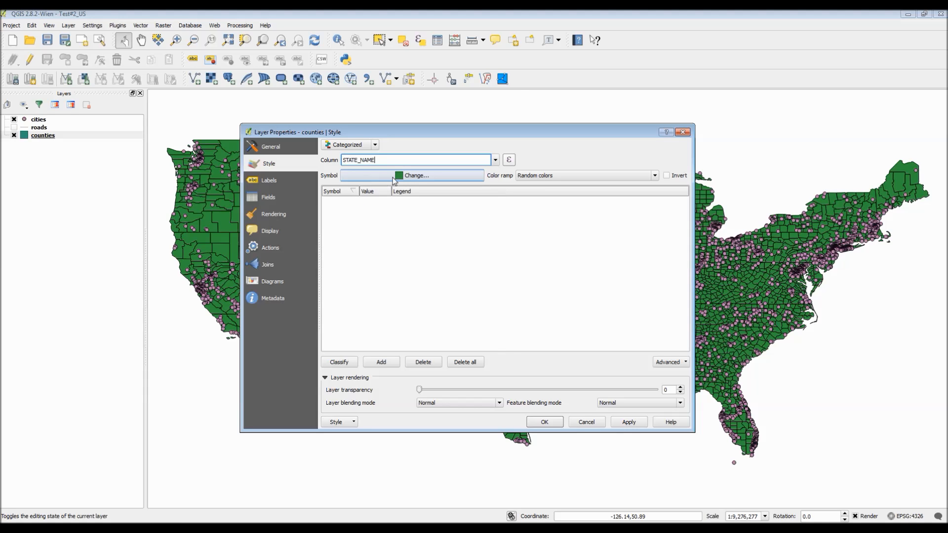
click(338, 361)
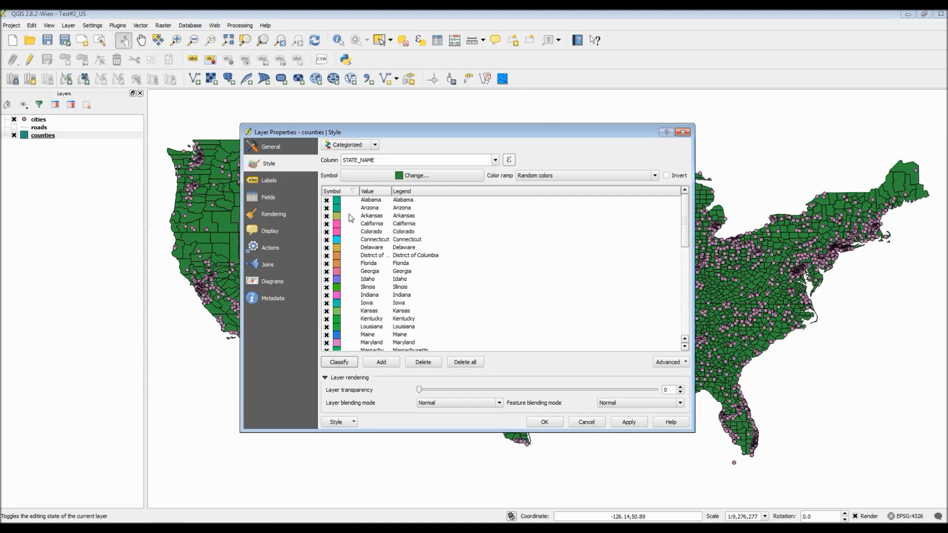
mouse_move(352, 236)
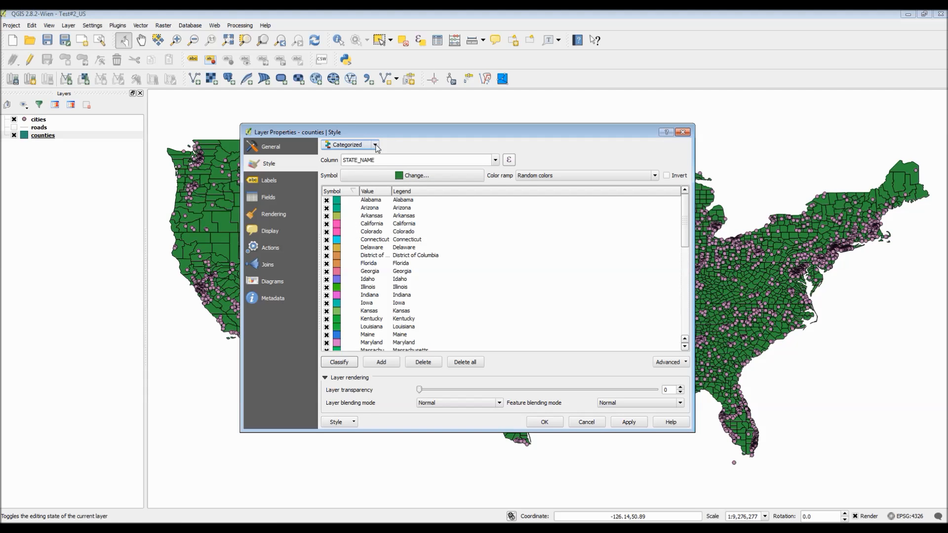
click(375, 144)
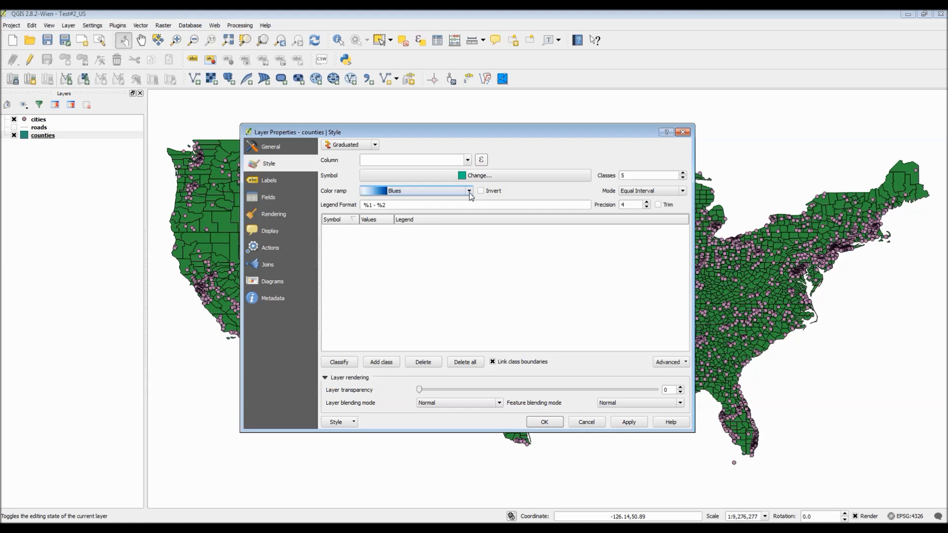
- Grade counties by POP1997 into five blue classes
click(469, 190)
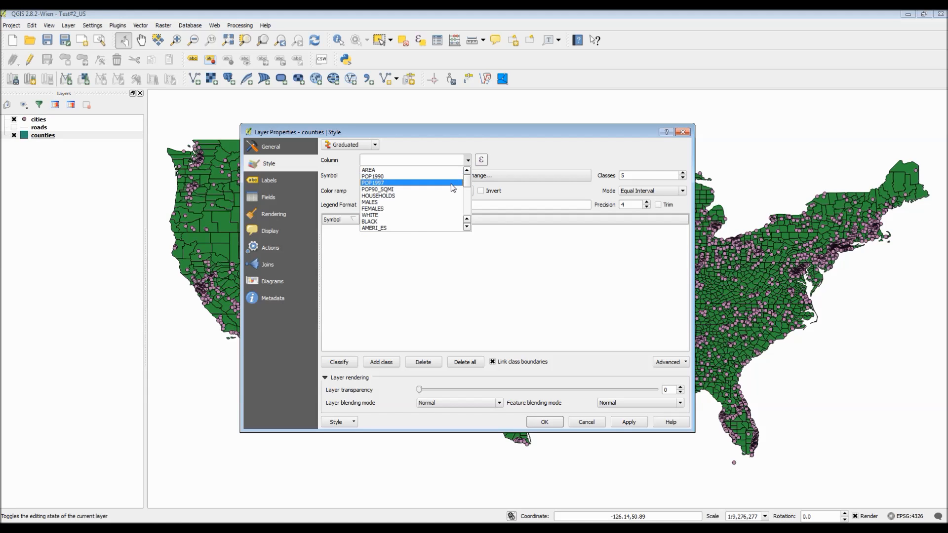
click(373, 183)
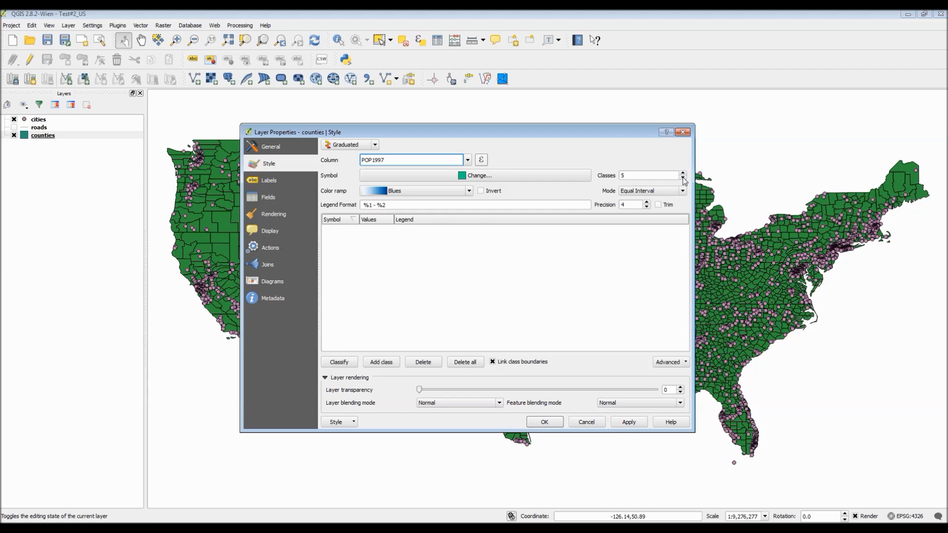
click(338, 362)
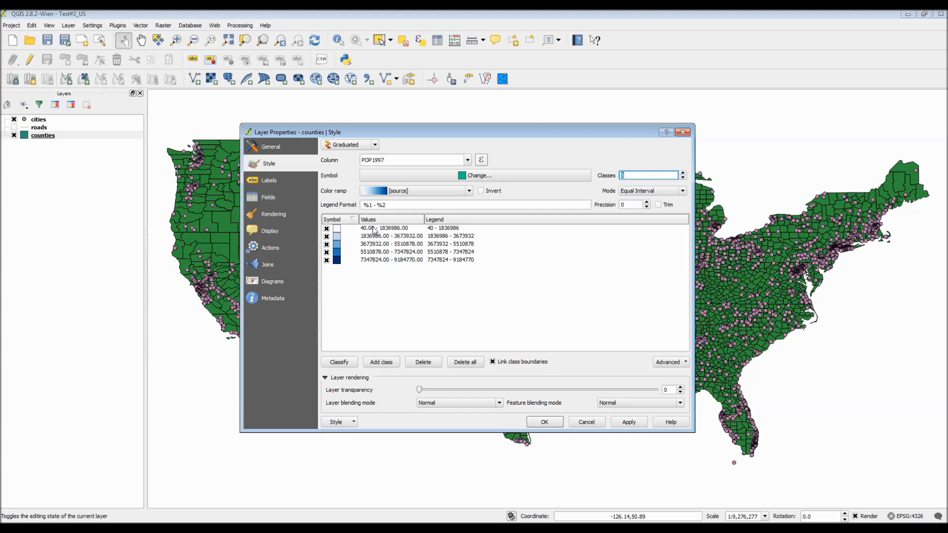
- Try Quantile, Standard Deviation and Pretty Breaks modes, settling on Natural Breaks (Jenks)
click(651, 191)
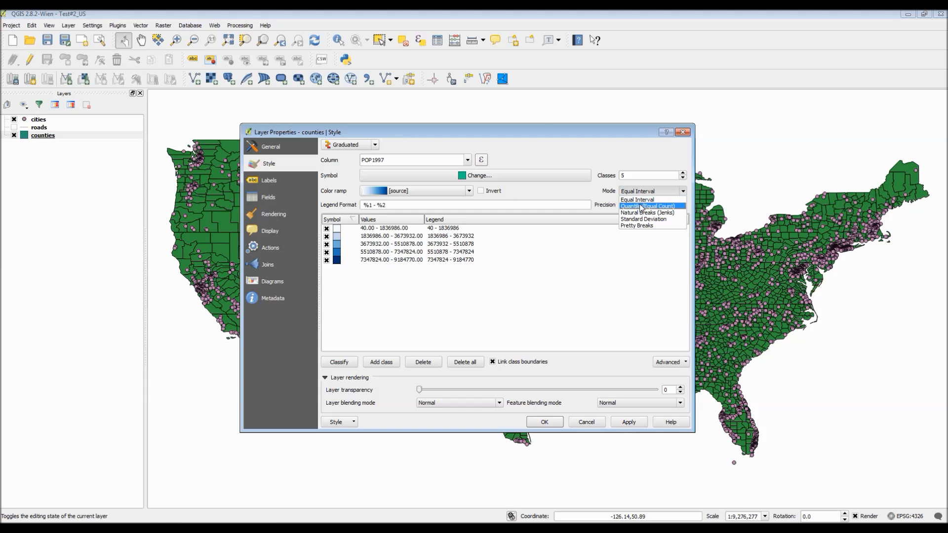
click(649, 206)
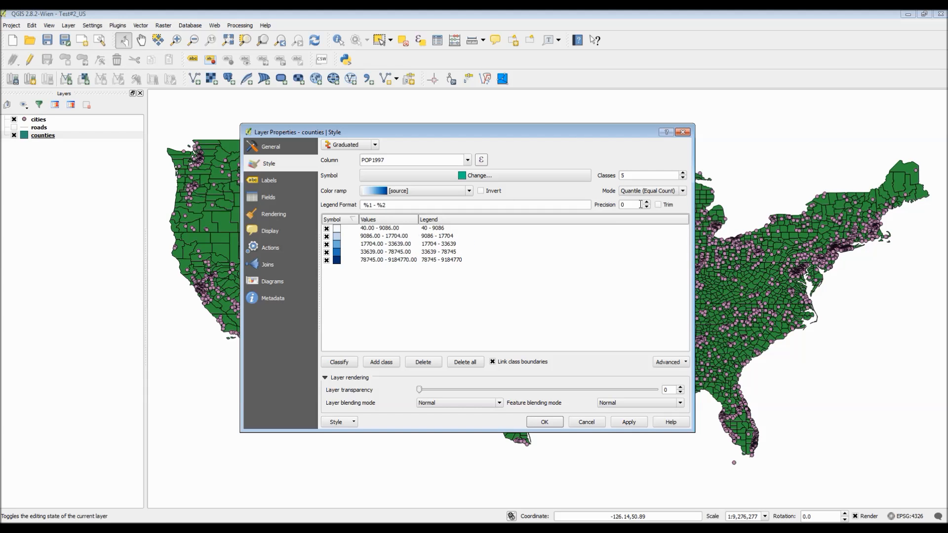
click(683, 191)
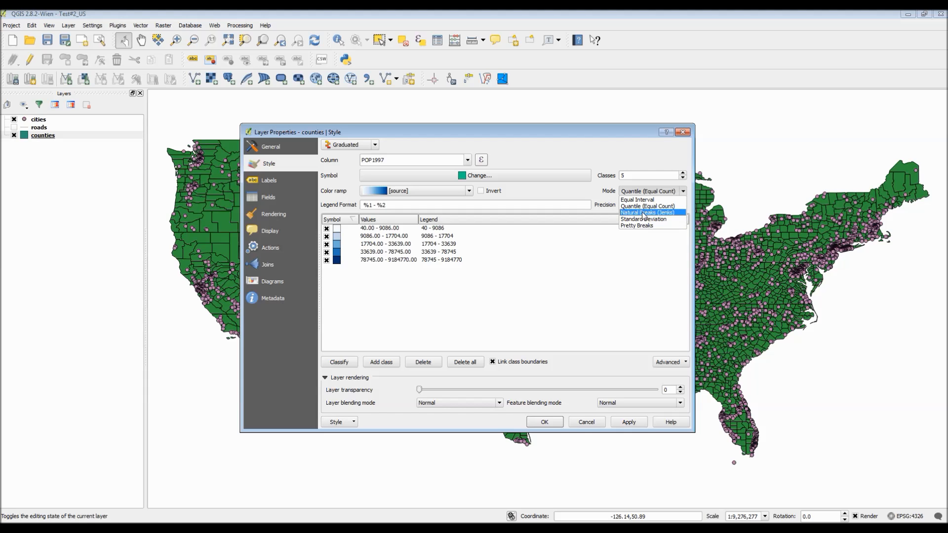
click(646, 212)
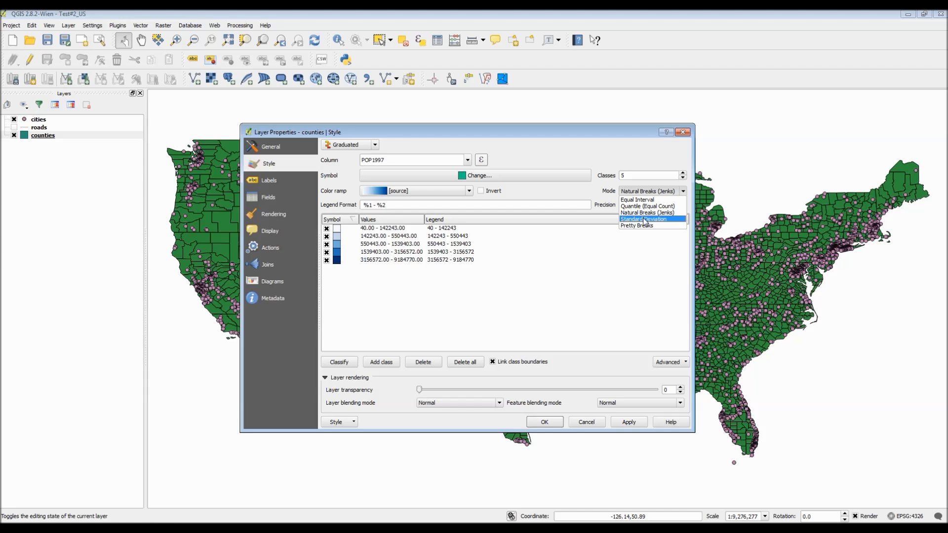
click(643, 219)
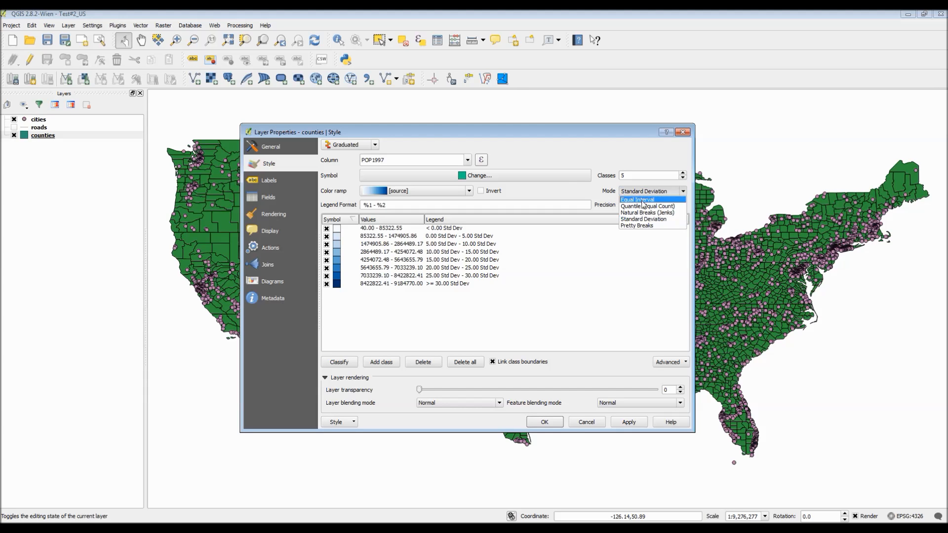
click(636, 225)
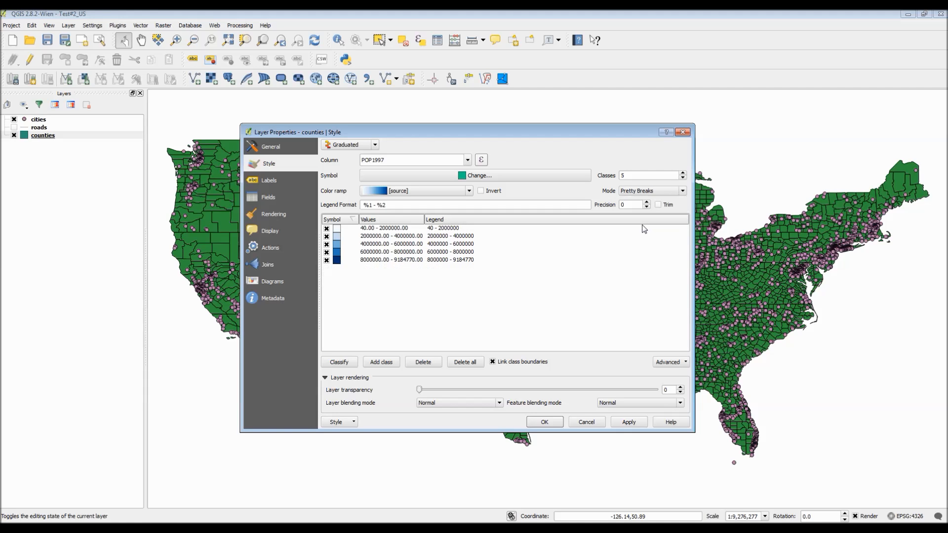
mouse_move(641, 213)
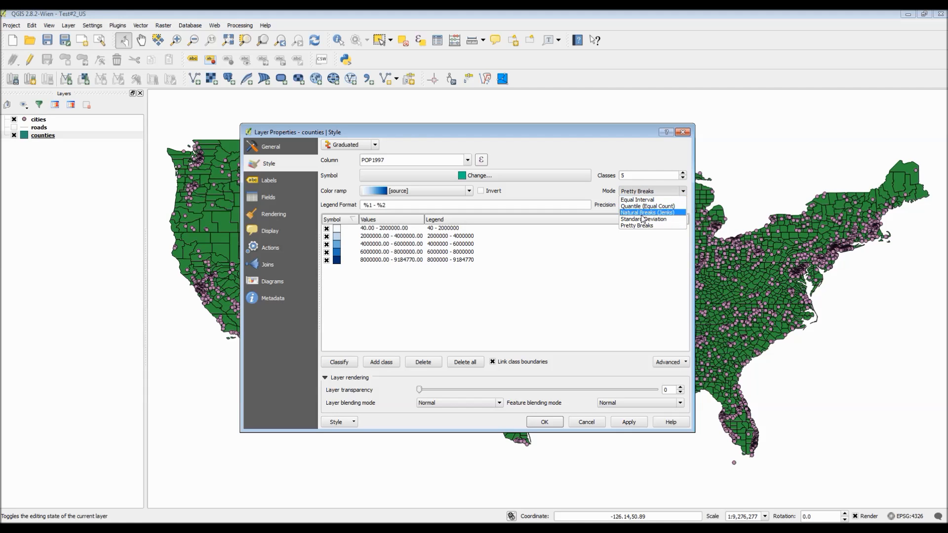
click(647, 212)
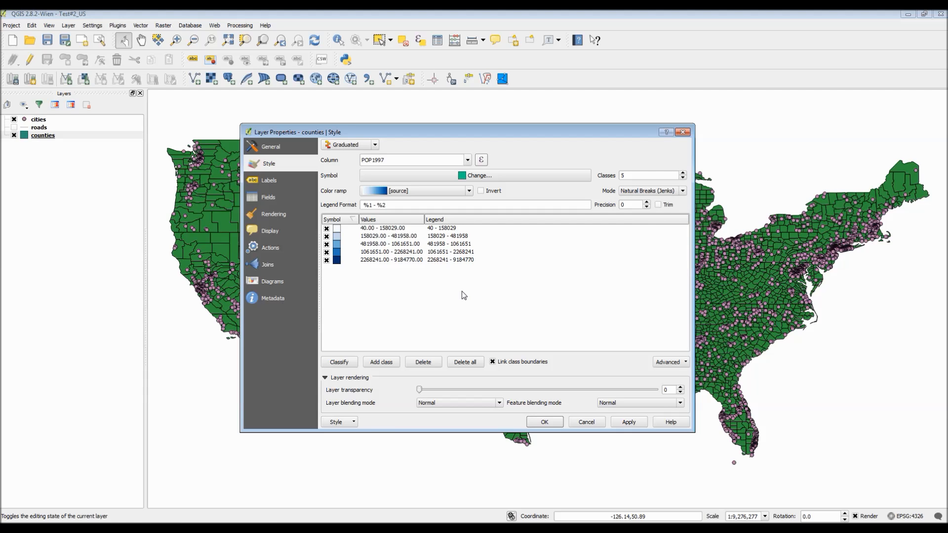
mouse_move(440, 204)
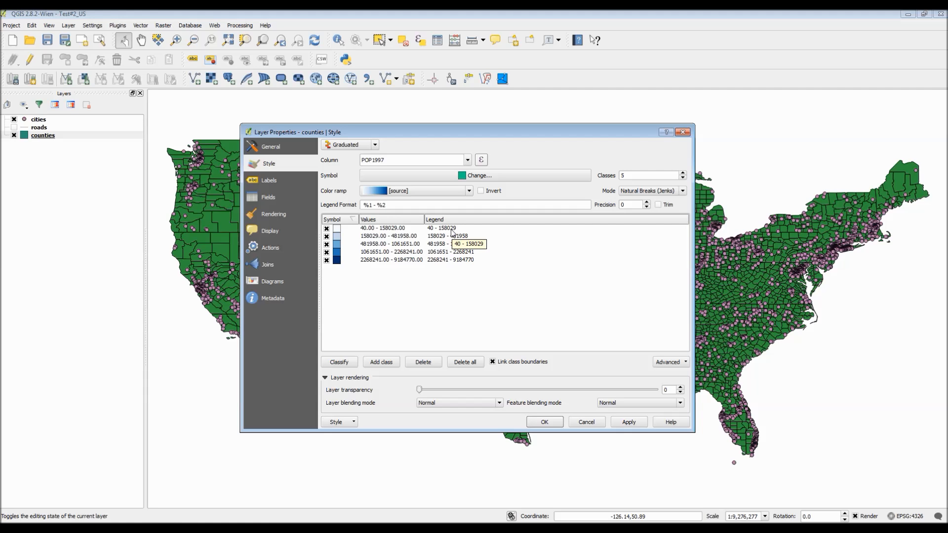
- Reclassify the five graduated classes on the AREA column
click(467, 160)
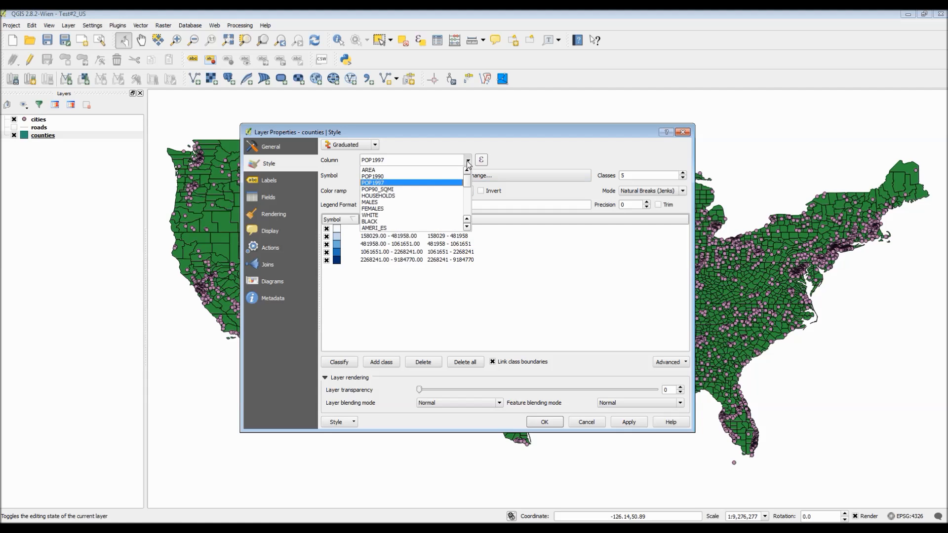
mouse_move(368, 169)
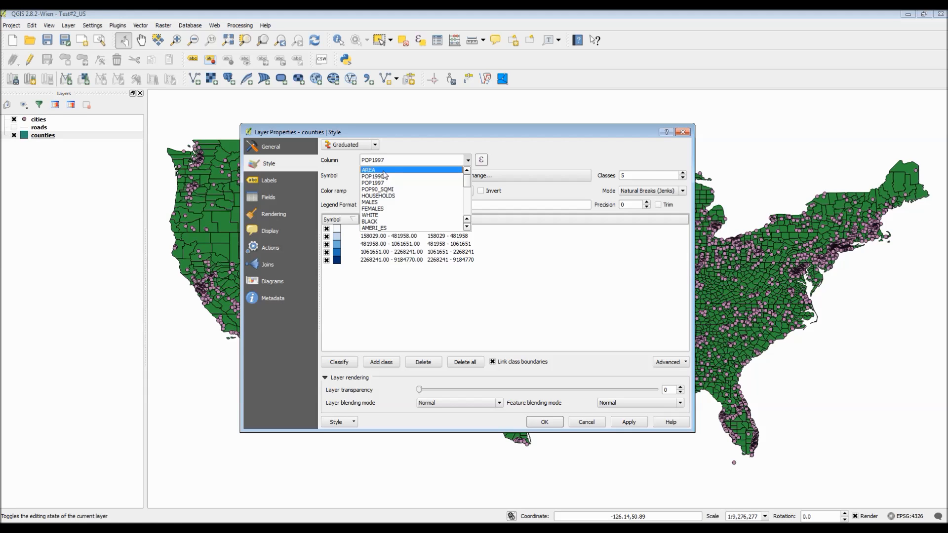
click(367, 169)
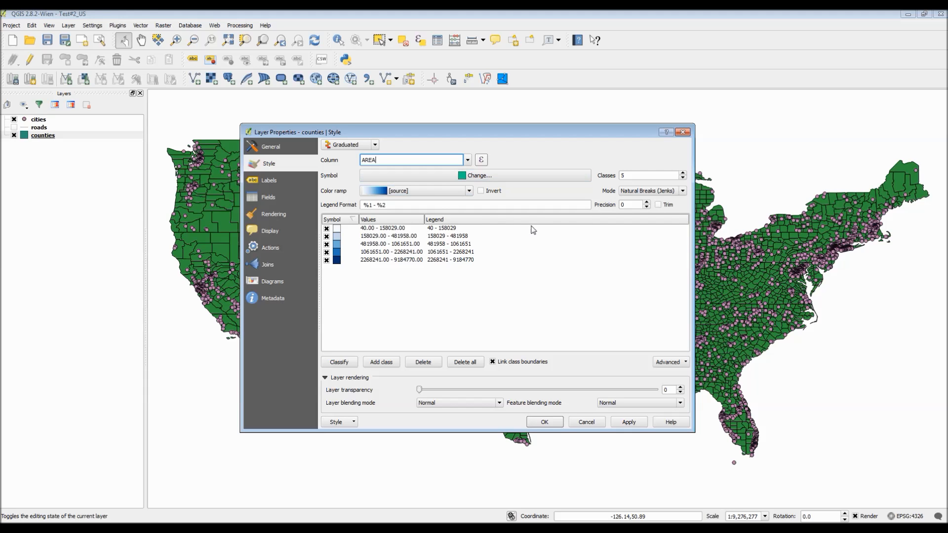
click(339, 362)
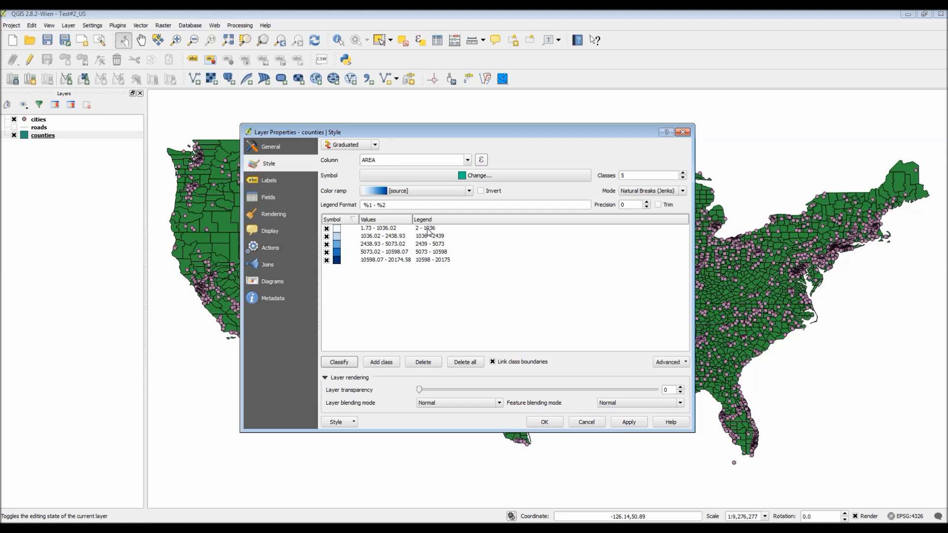
- Rename the class labels Very Small, Small, Average, Large and Very Large
click(378, 229)
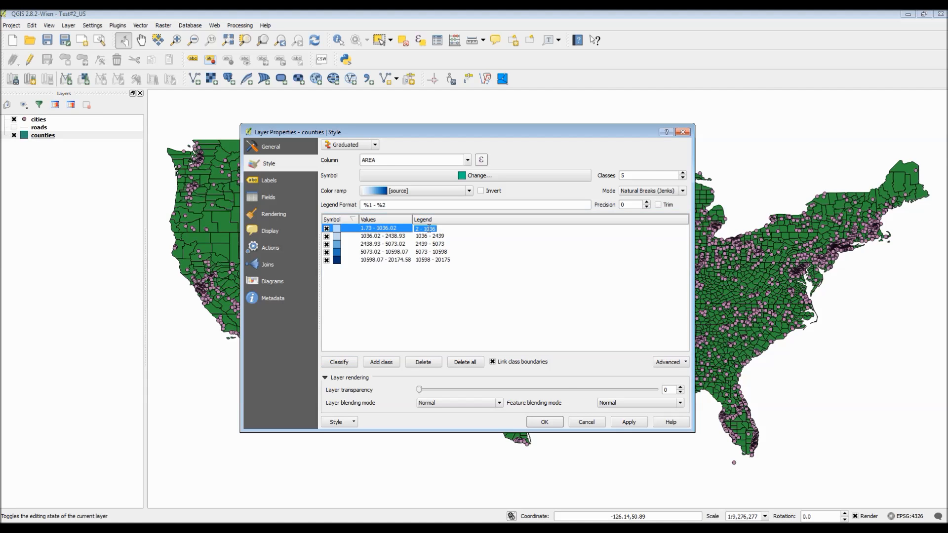
text(Small)
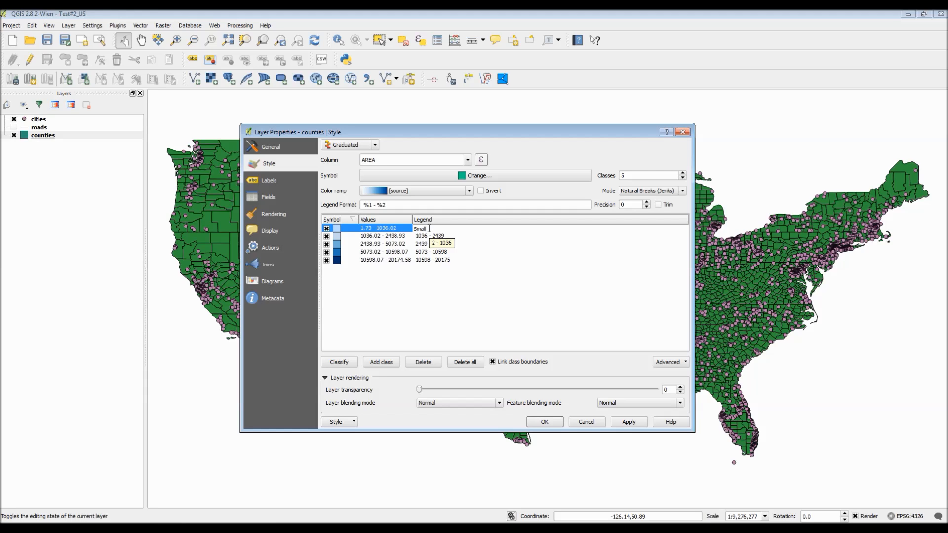
text(Very)
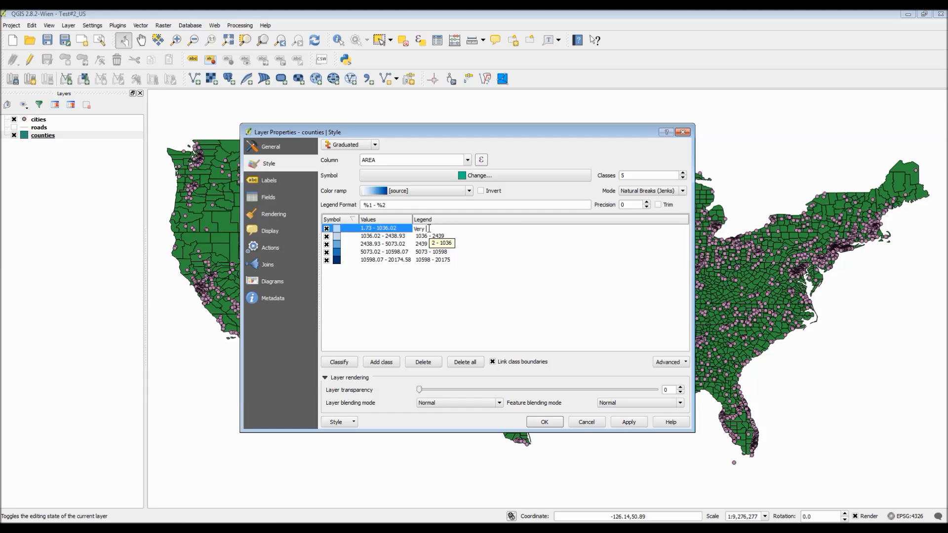
text(Small)
click(551, 242)
text(Average)
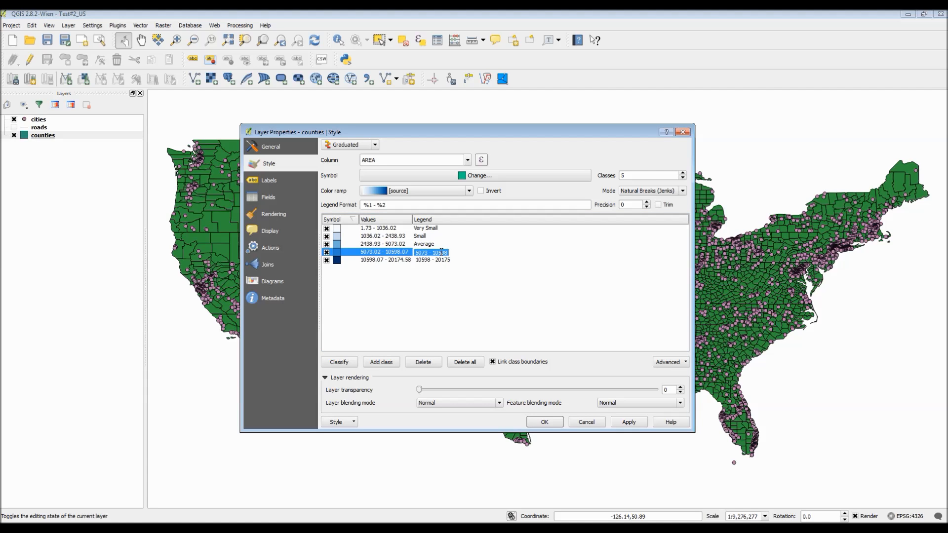
text(Large)
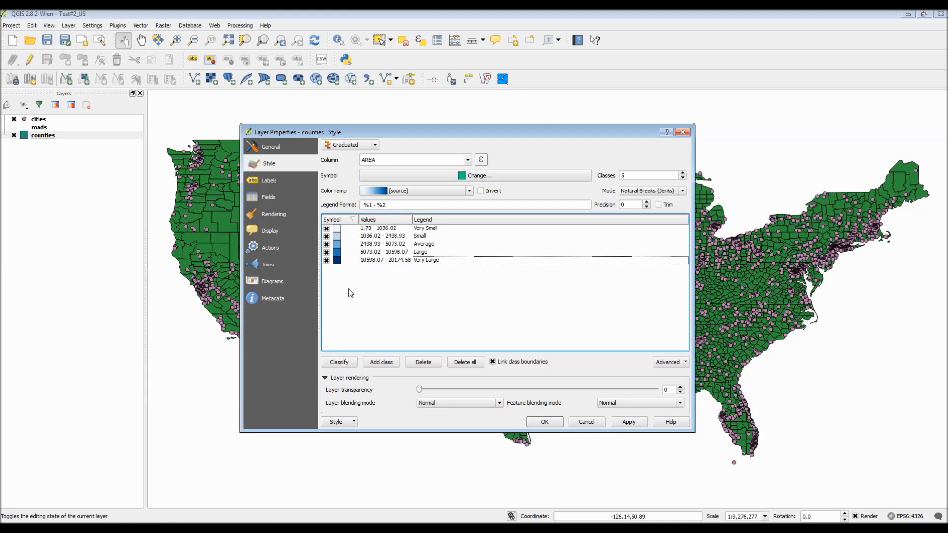
click(628, 422)
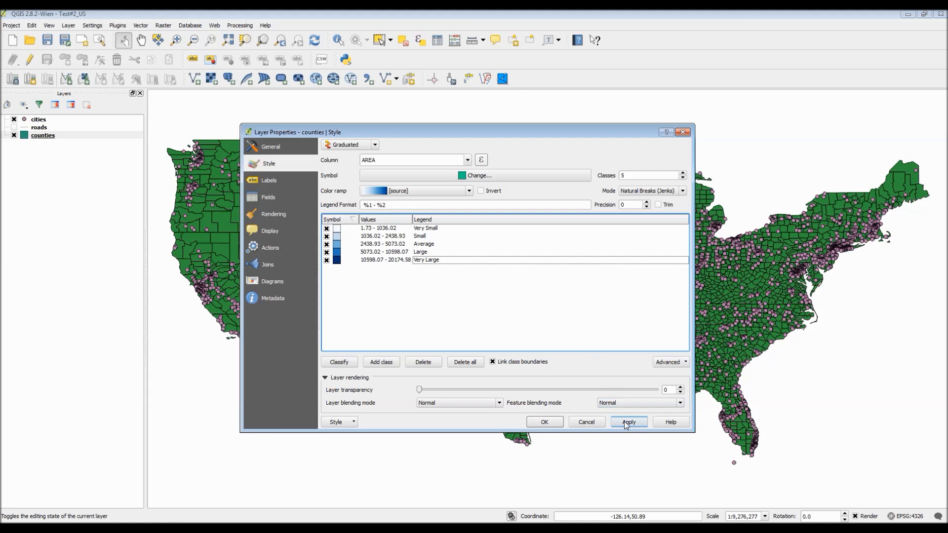
- Apply the blue AREA choropleth to the map and close the counties properties with OK
click(628, 422)
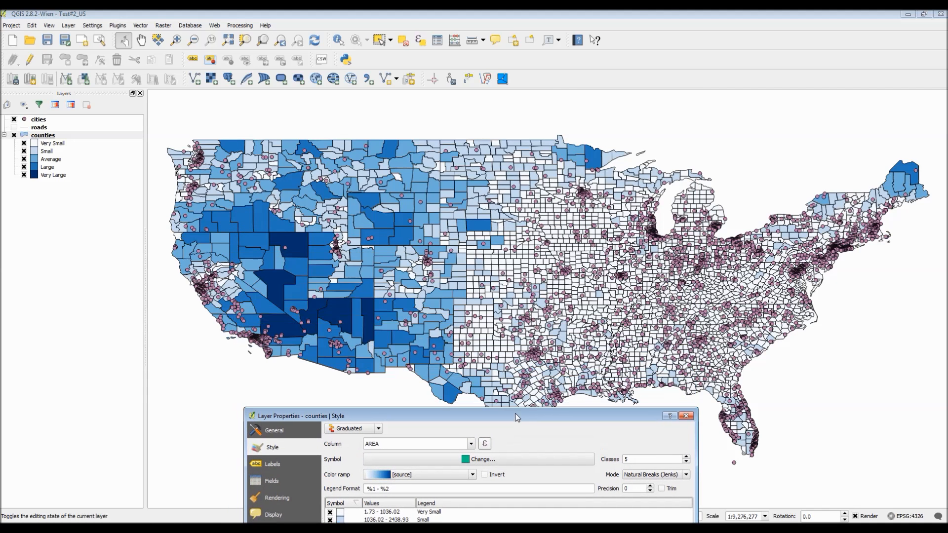
drag(516, 416, 512, 397)
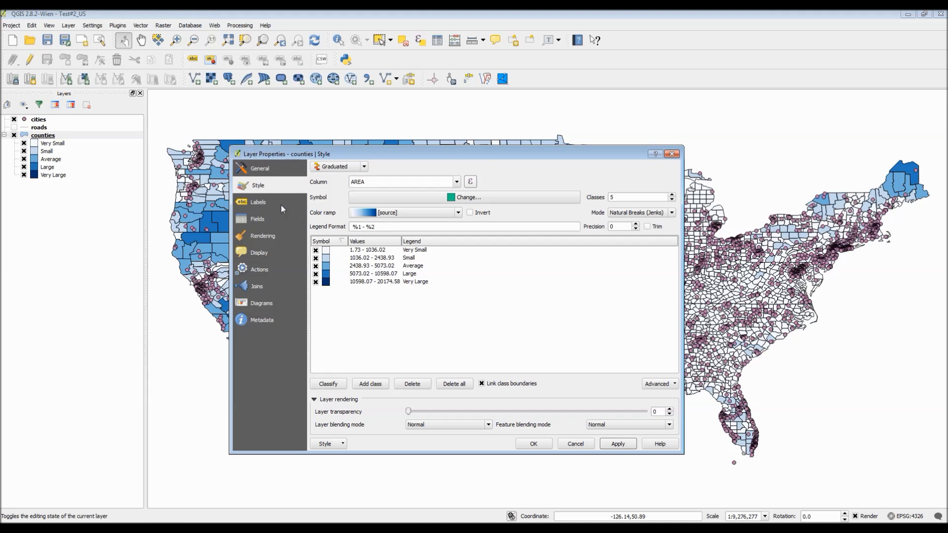
mouse_move(397, 333)
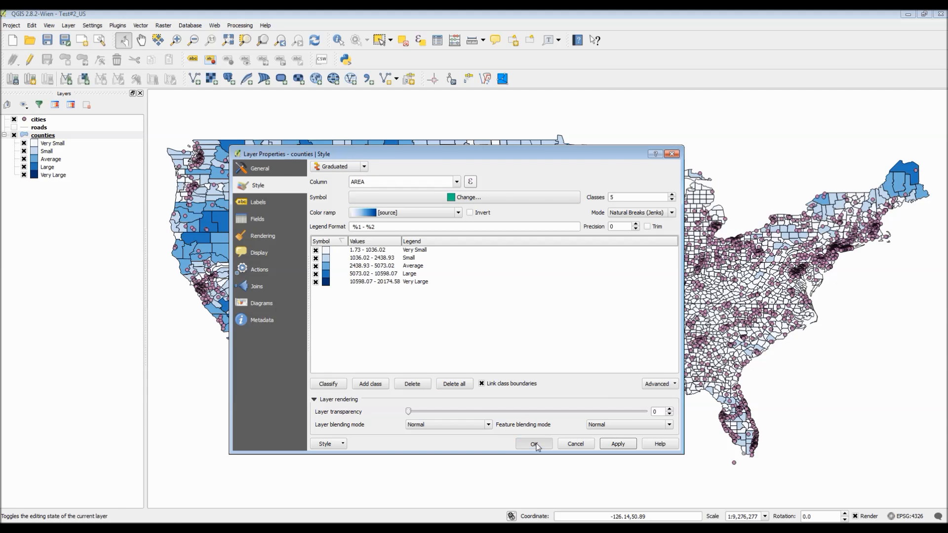
click(532, 444)
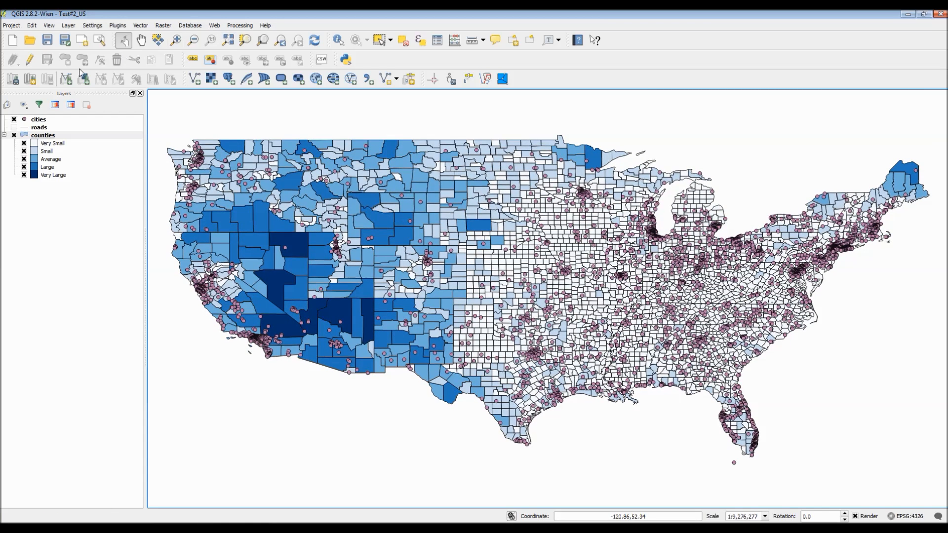
- Start Save As on counties with ESRI Shapefile format and browse to the USA_data folder
right_click(42, 136)
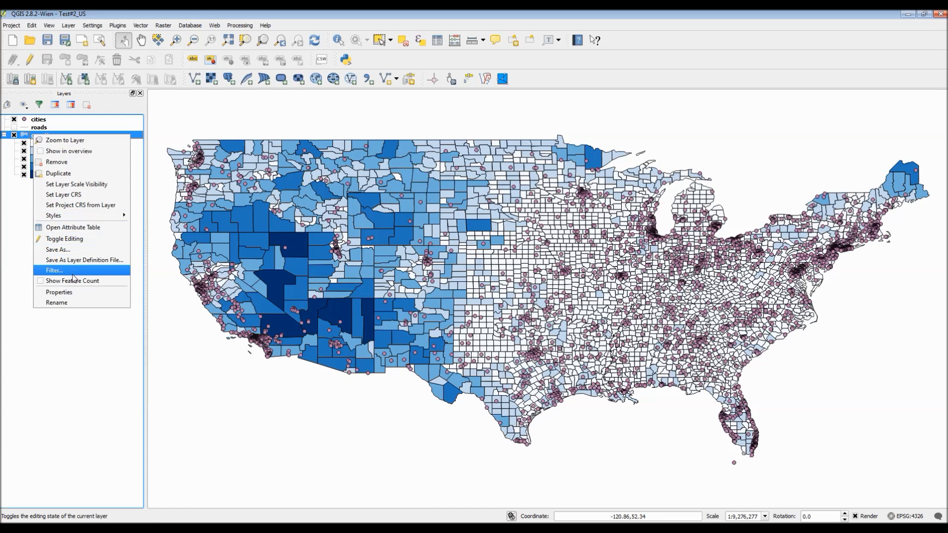
mouse_move(64, 238)
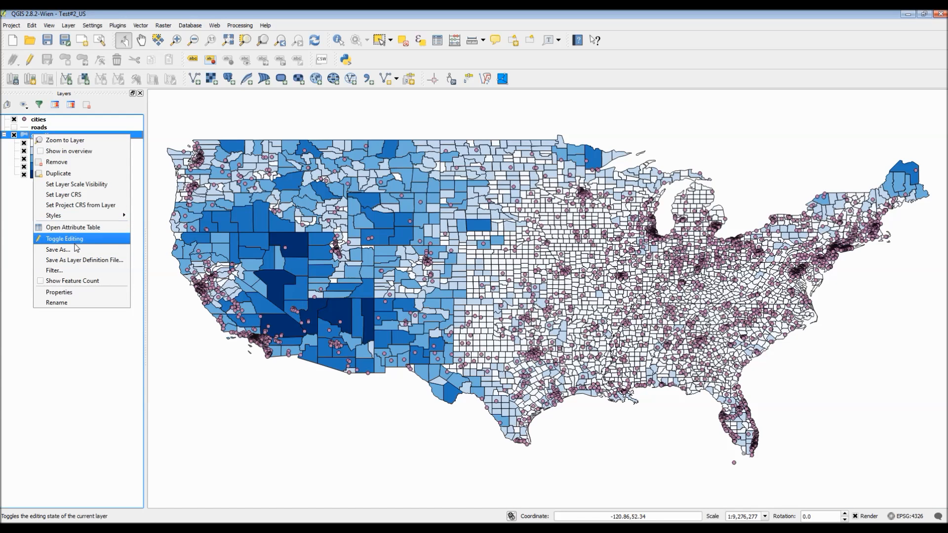
mouse_move(75, 249)
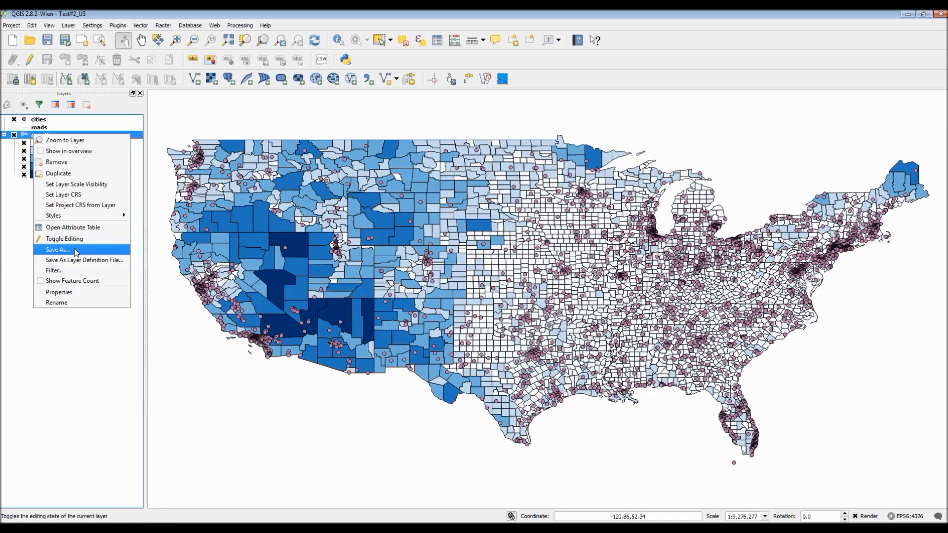
click(58, 248)
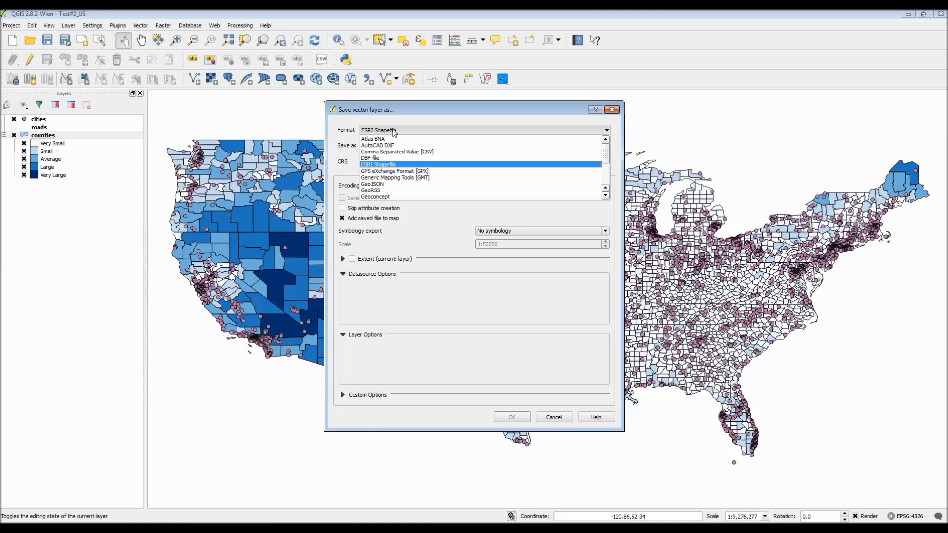
click(378, 165)
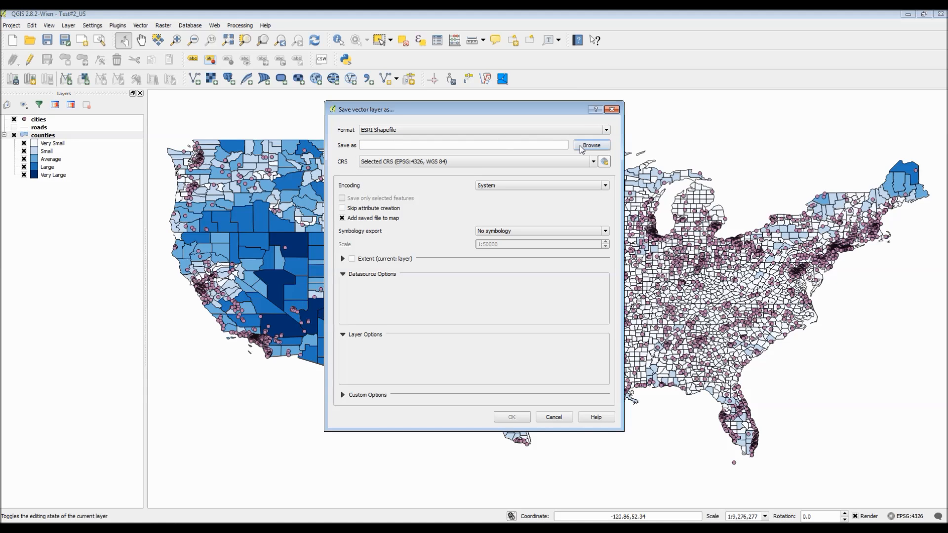
click(590, 145)
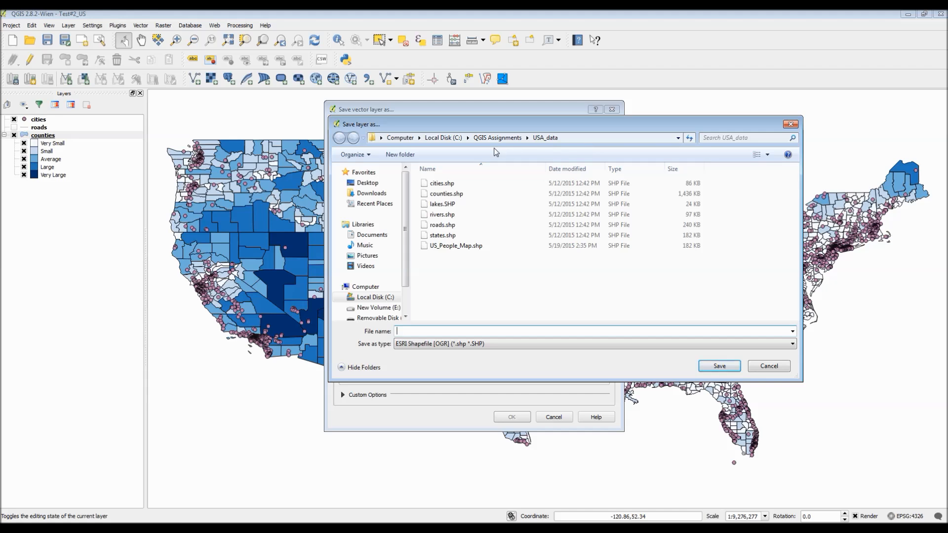
mouse_move(461, 311)
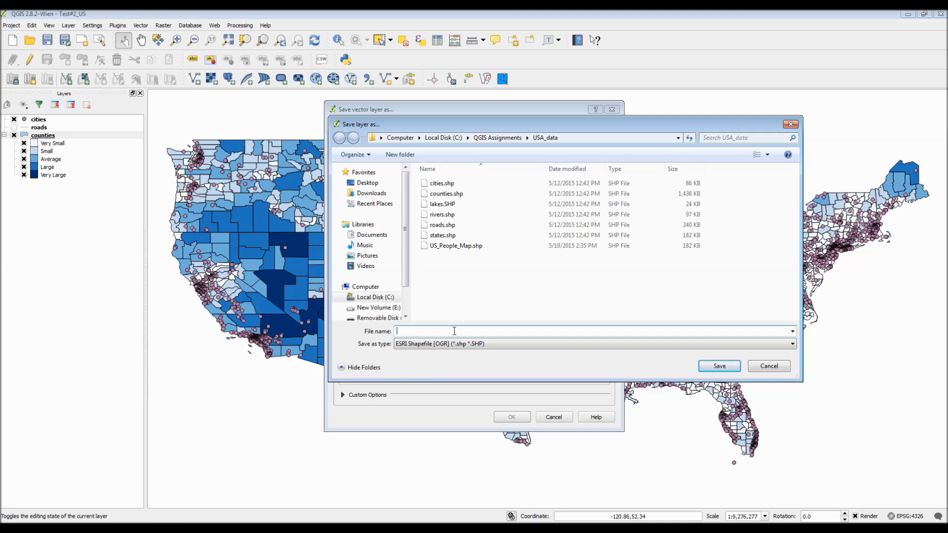
- Name the output file US_Area_Sizes_Basic_Chloropleth.shp and confirm the location
text(US_Area_Sizes_Basic)
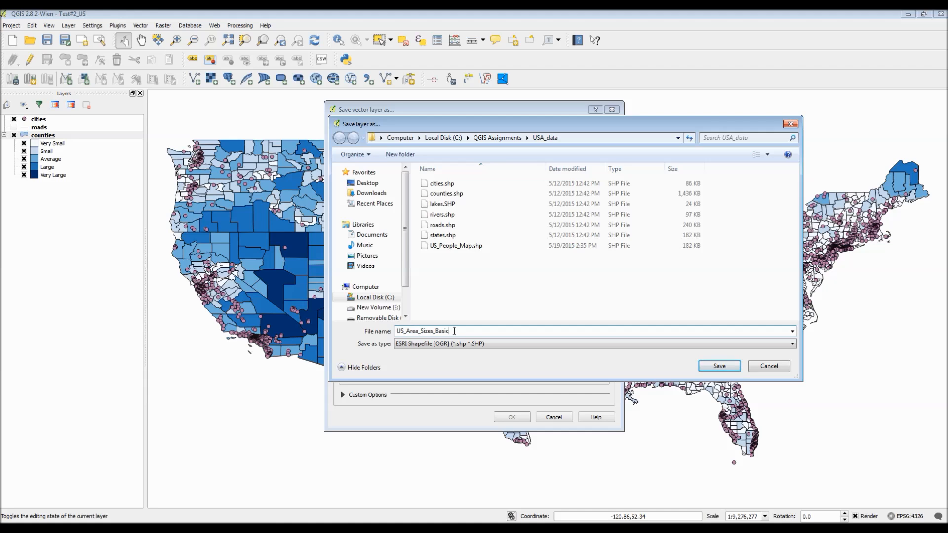
text(_Chlor)
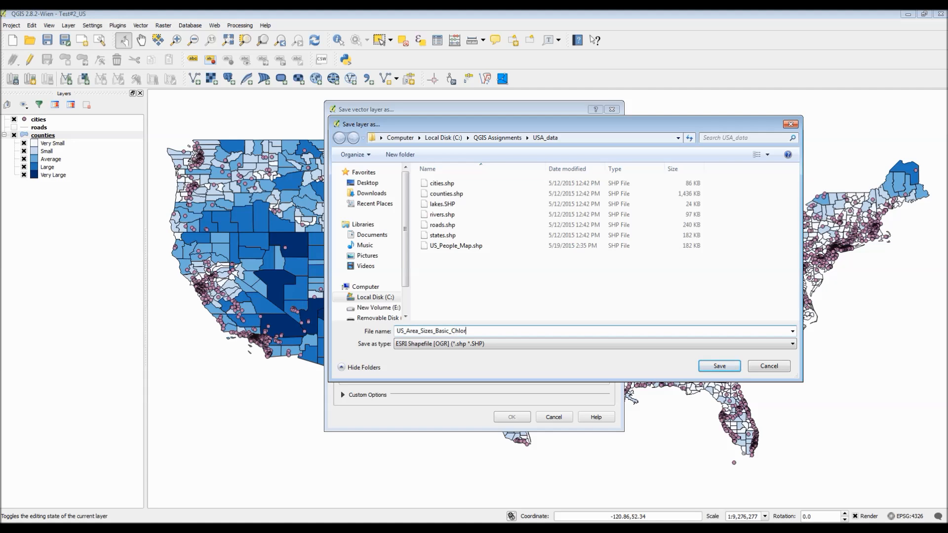
text(opleth)
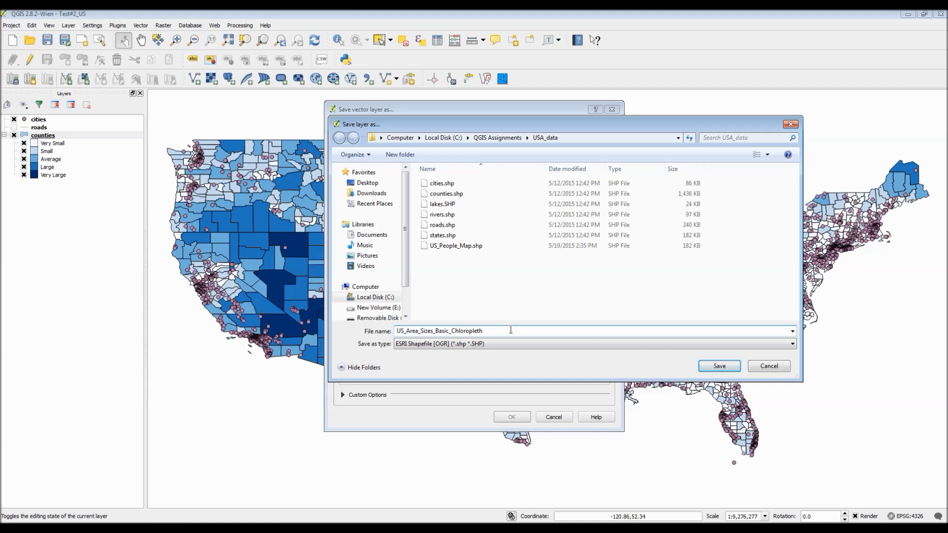
click(718, 365)
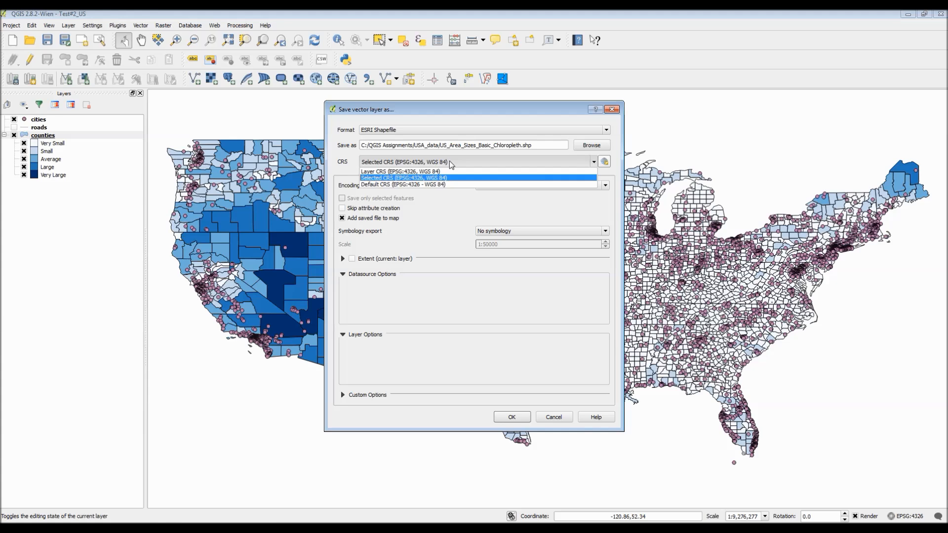
- Keep WGS 84, untick Add saved file to map, and run the export
click(403, 178)
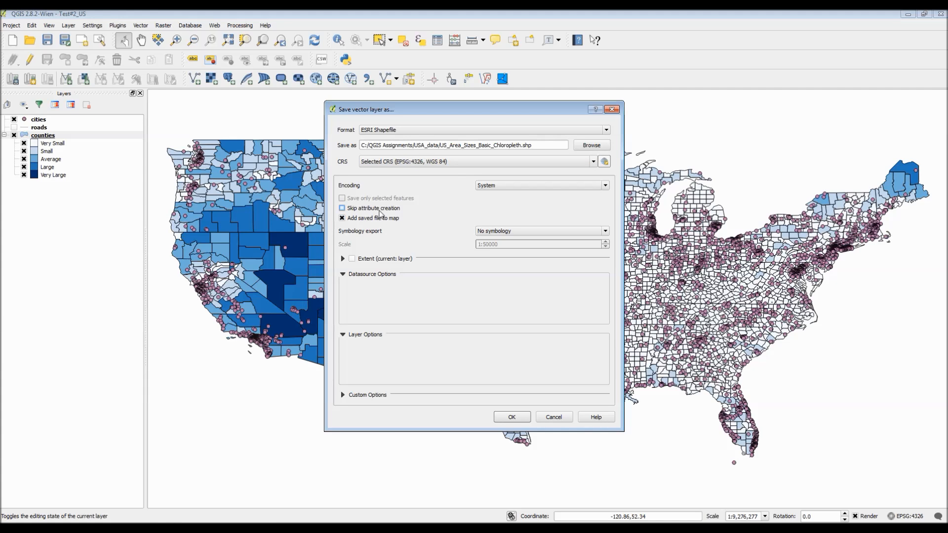
click(342, 219)
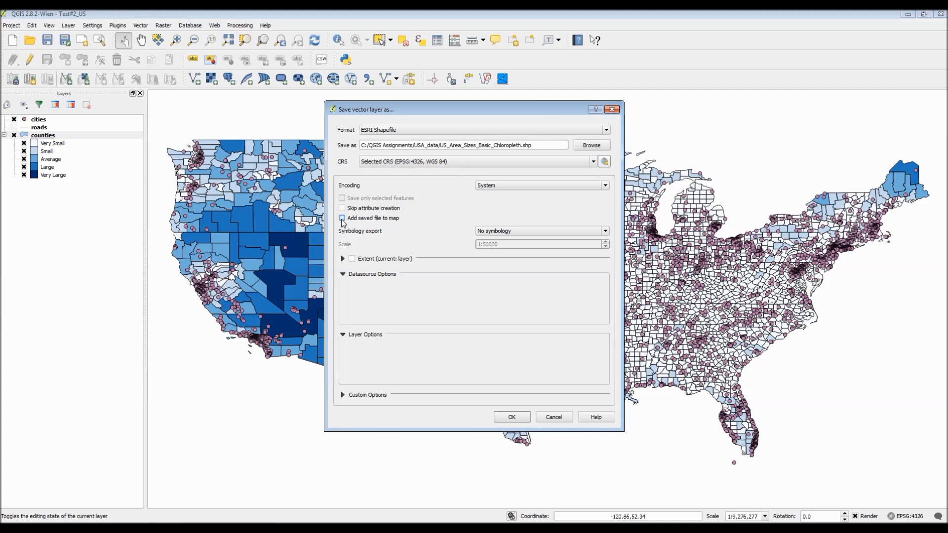
click(343, 218)
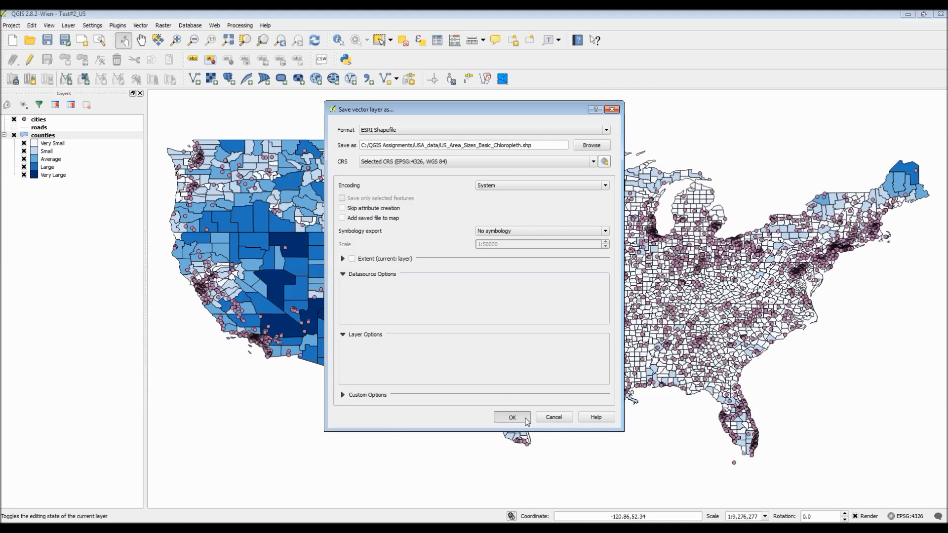
click(512, 416)
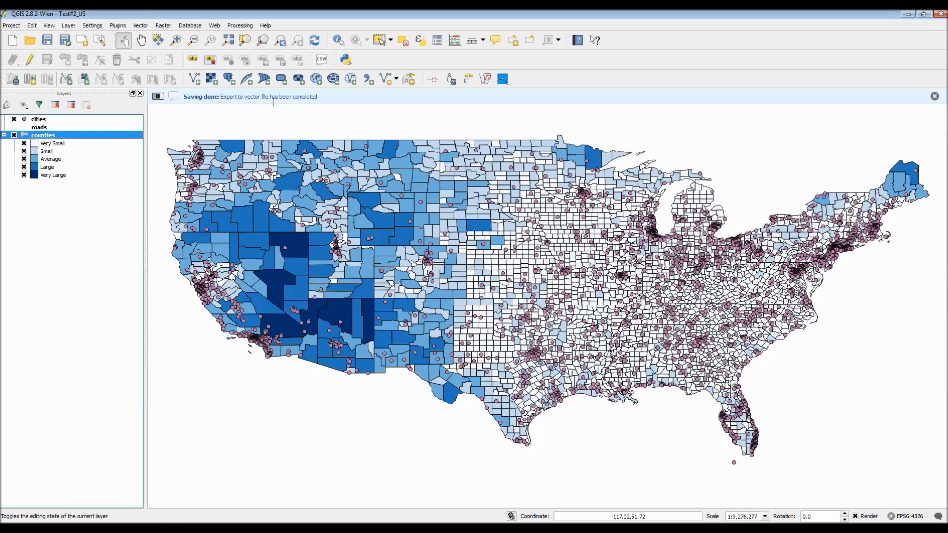
mouse_move(184, 251)
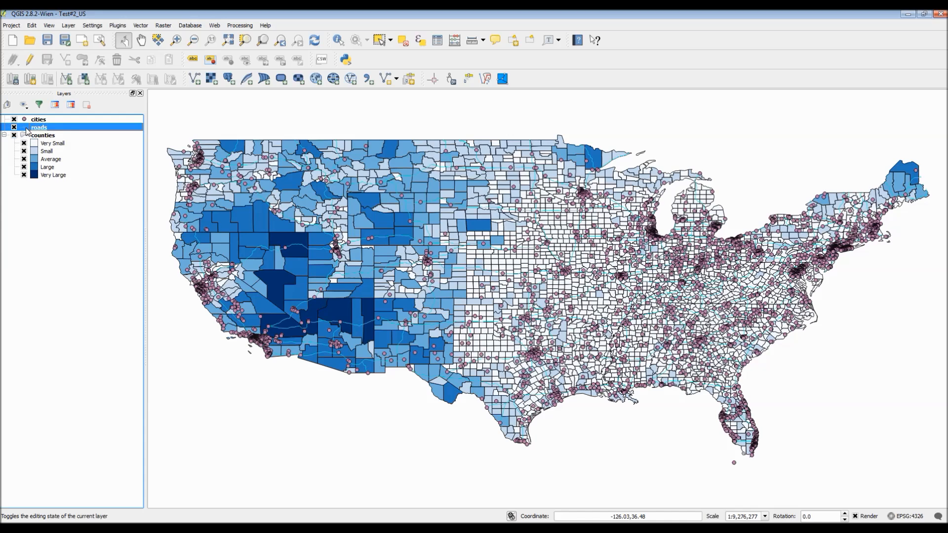
- Set the roads layer to Categorized styling on the TYPE column
double_click(38, 127)
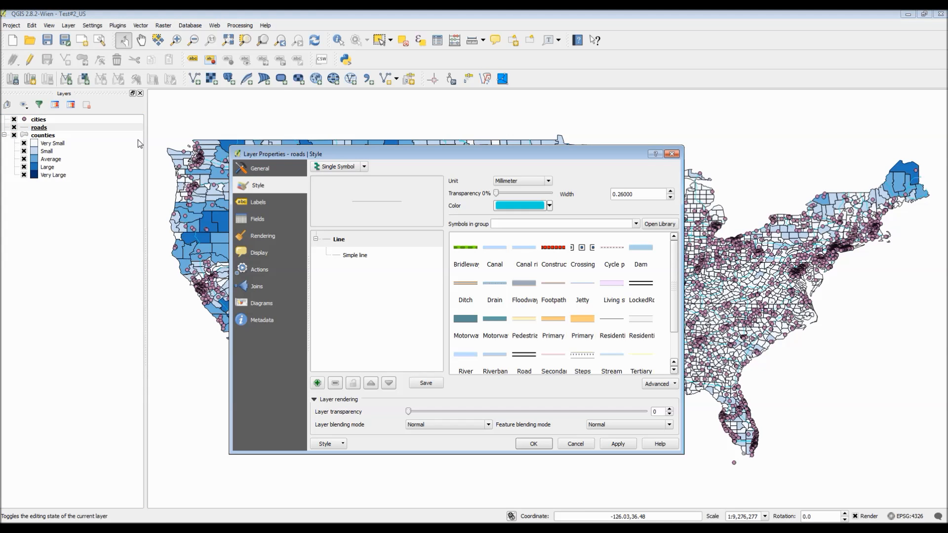
mouse_move(416, 218)
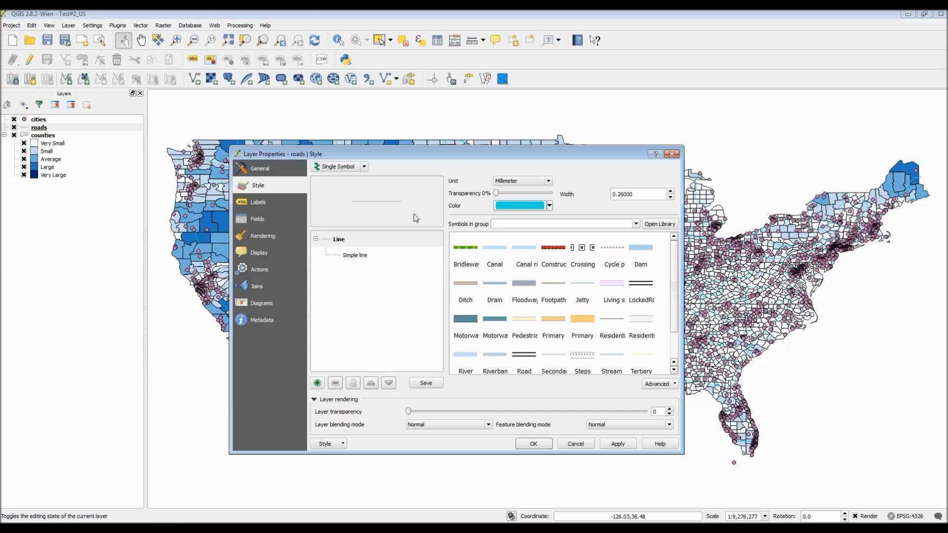
mouse_move(491, 292)
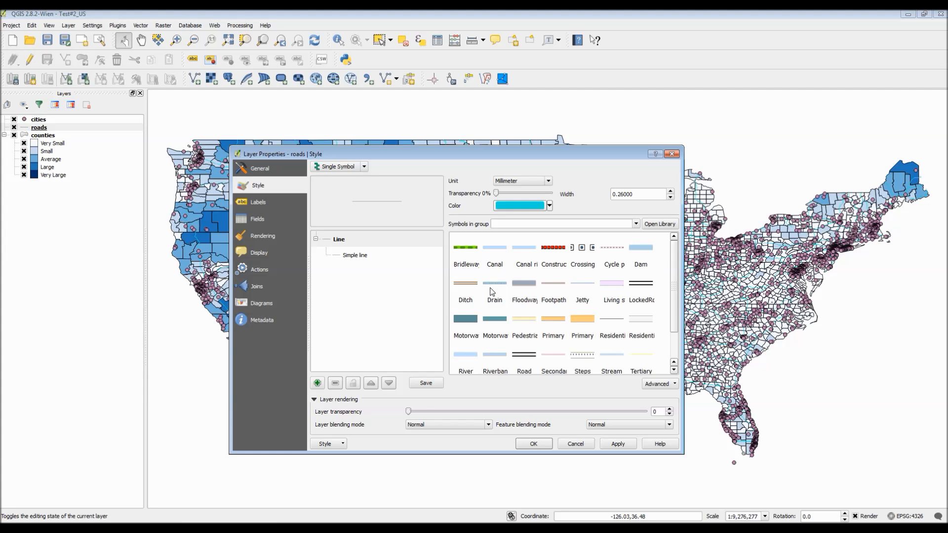
mouse_move(375, 169)
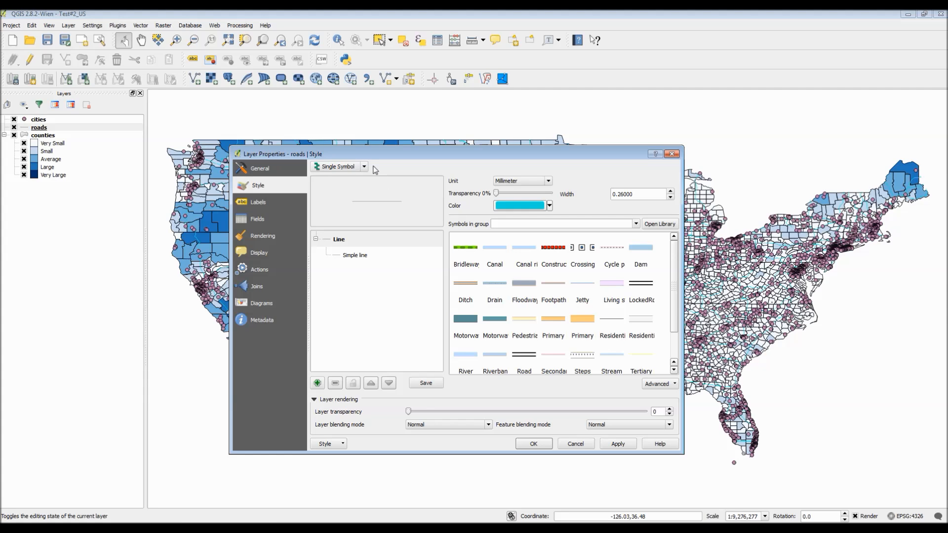
click(363, 166)
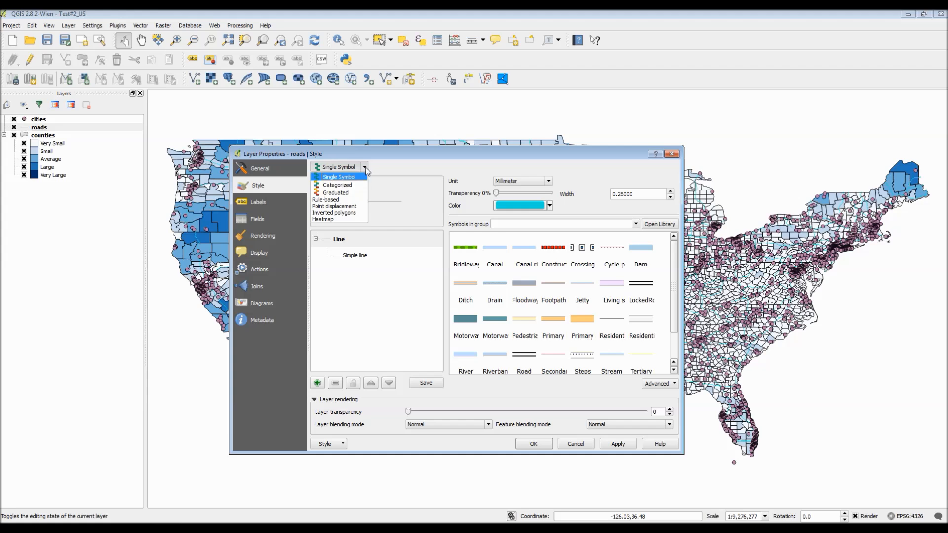
click(337, 184)
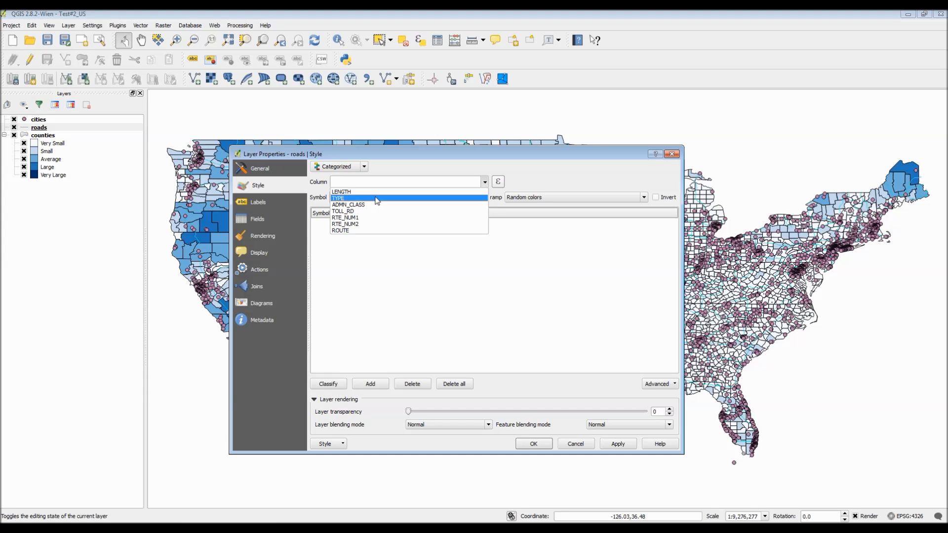
click(338, 198)
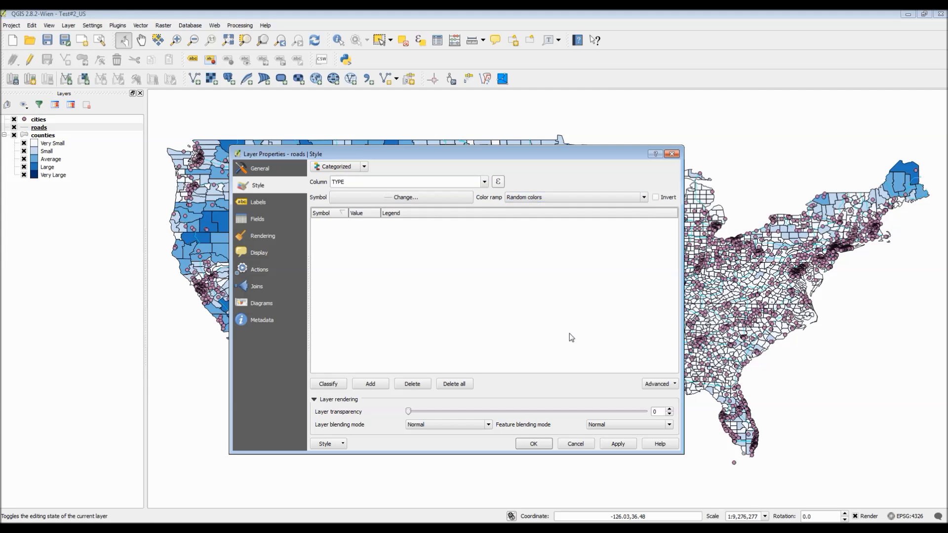
- Give the base road line symbol a new colour from the colour picker and accept it
click(328, 383)
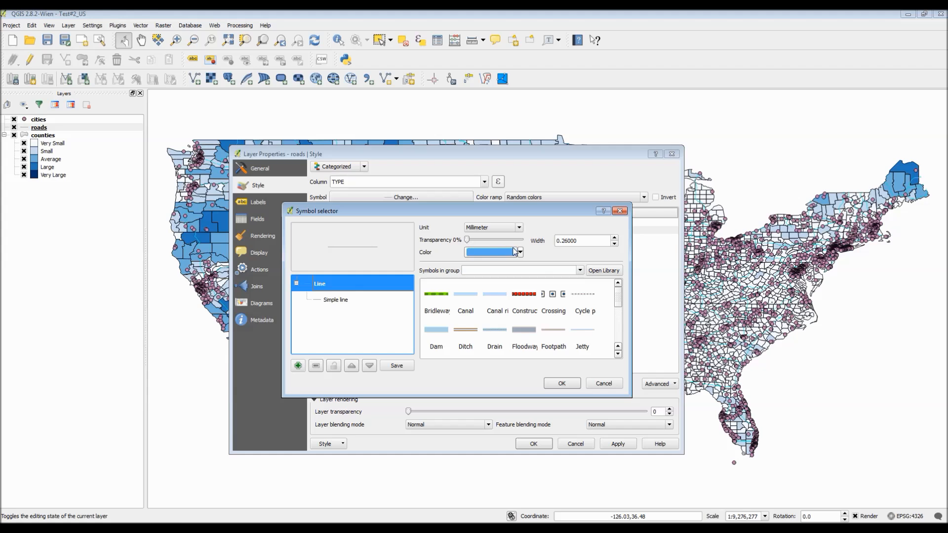
click(518, 252)
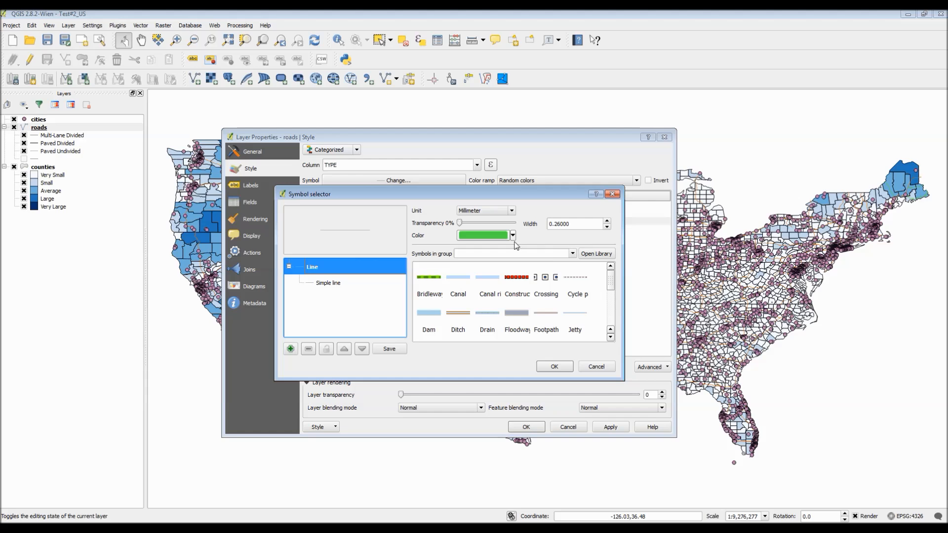
click(511, 235)
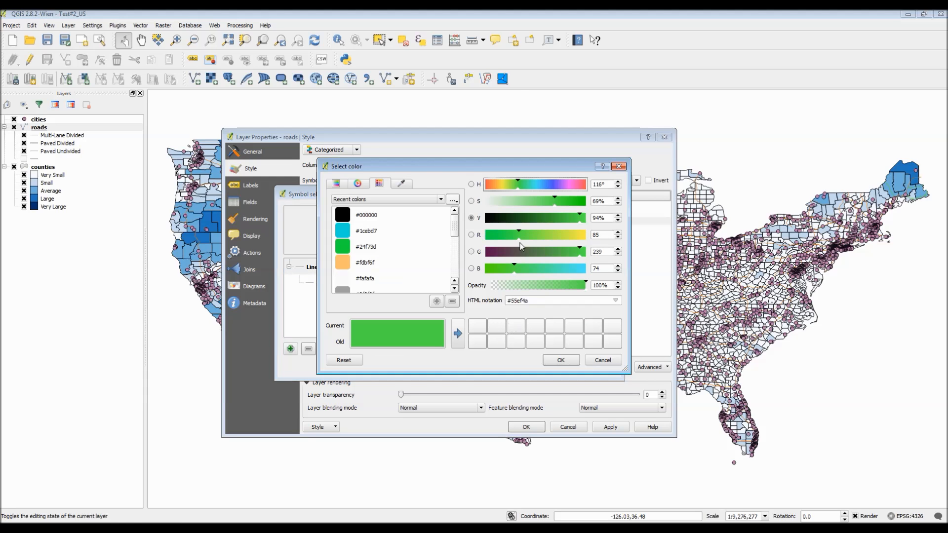
scroll(down, 3)
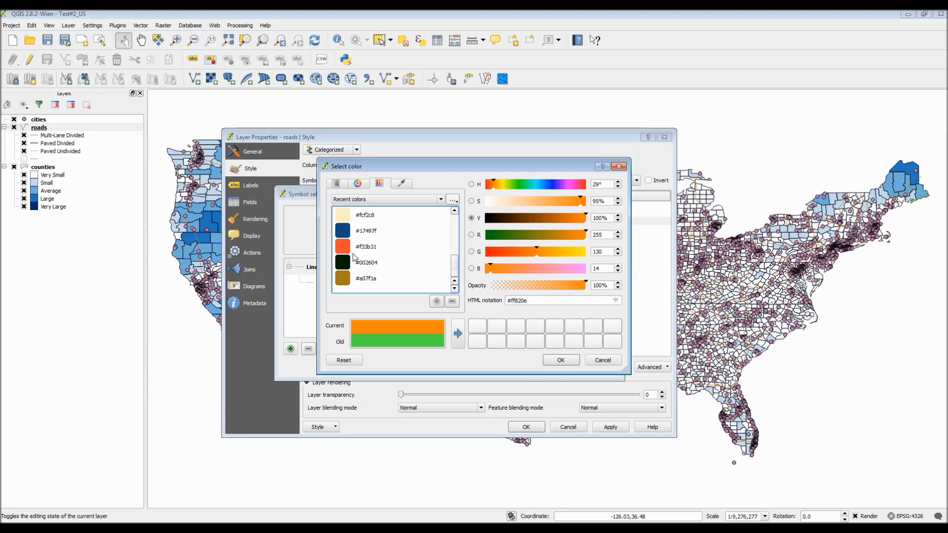
click(559, 360)
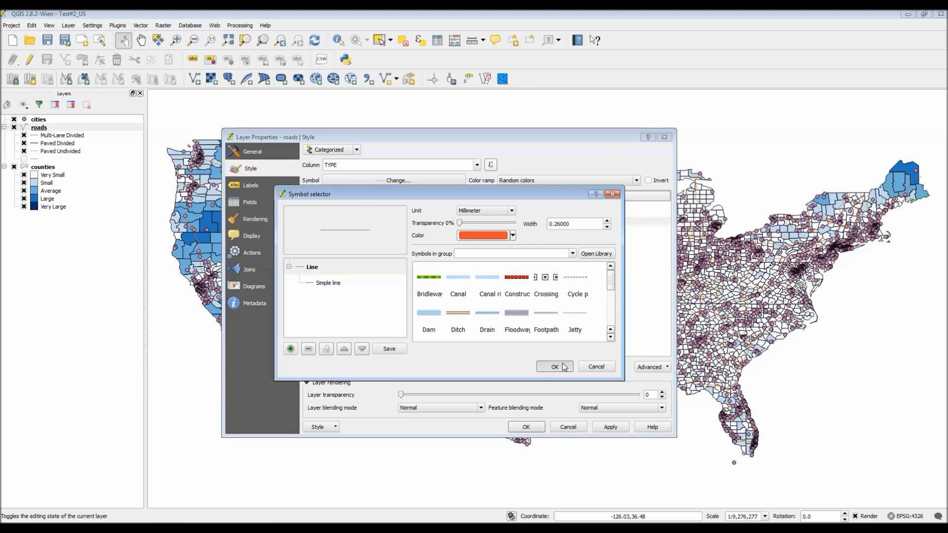
click(554, 366)
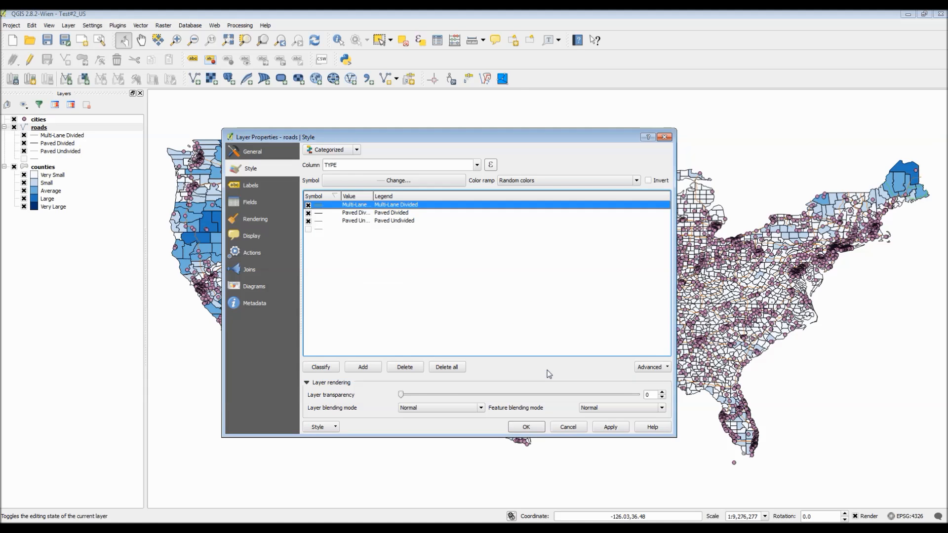
- Apply the road categories, recolour a category's line symbol, and close the roads properties
click(609, 426)
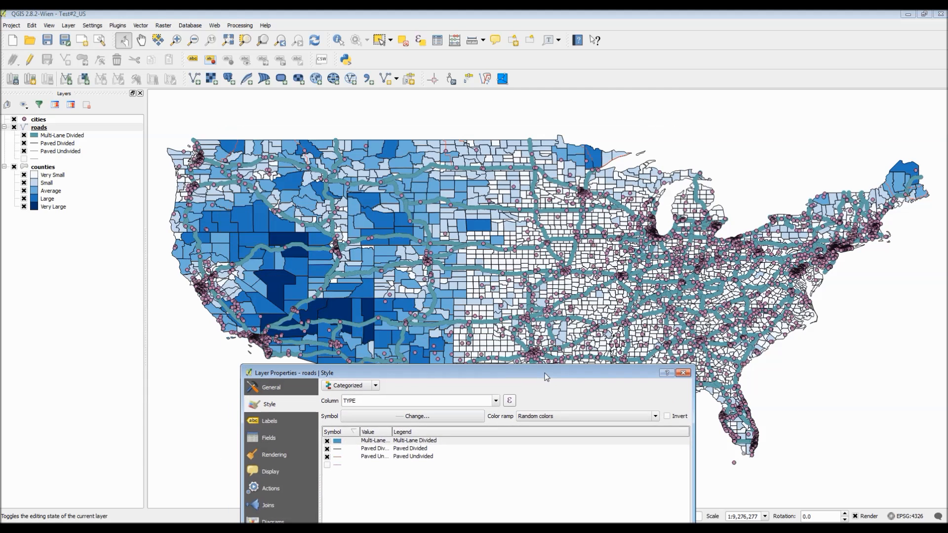
drag(546, 374, 544, 377)
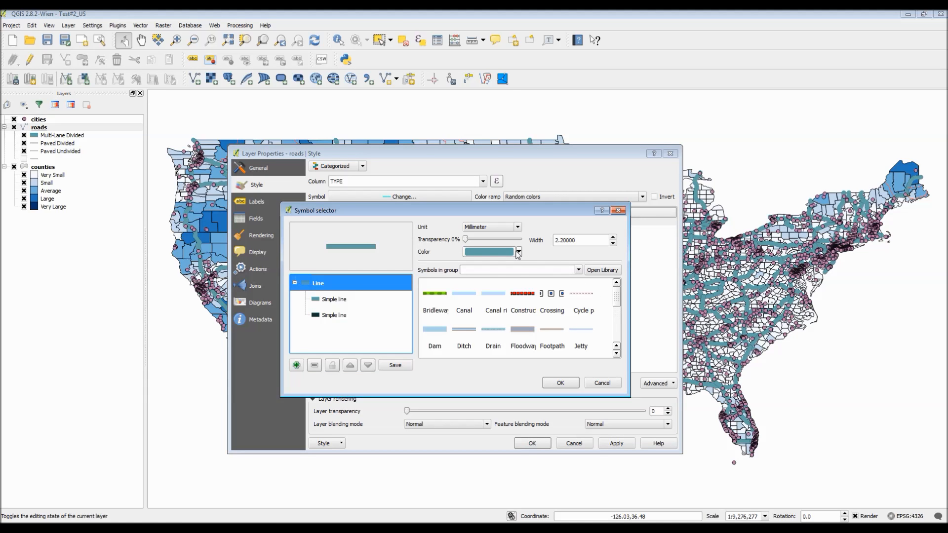
mouse_move(489, 309)
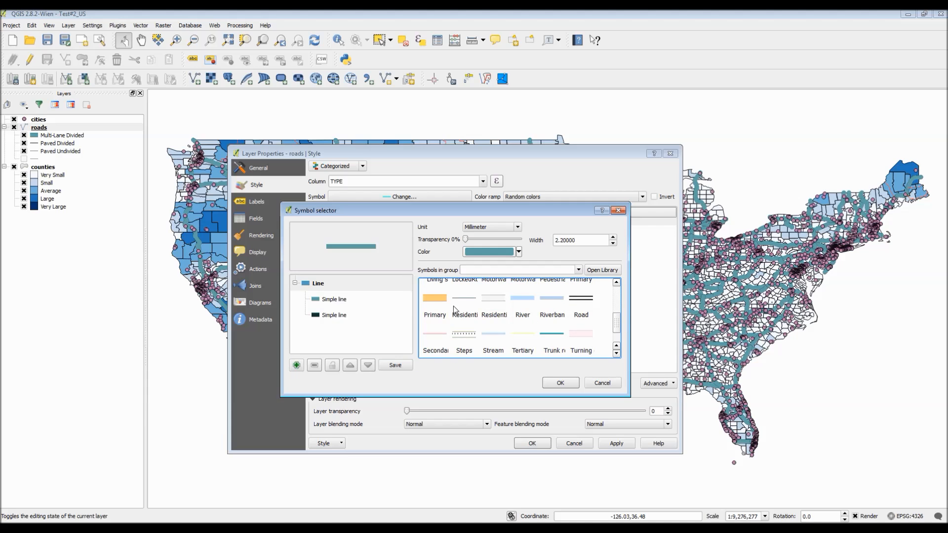
click(516, 252)
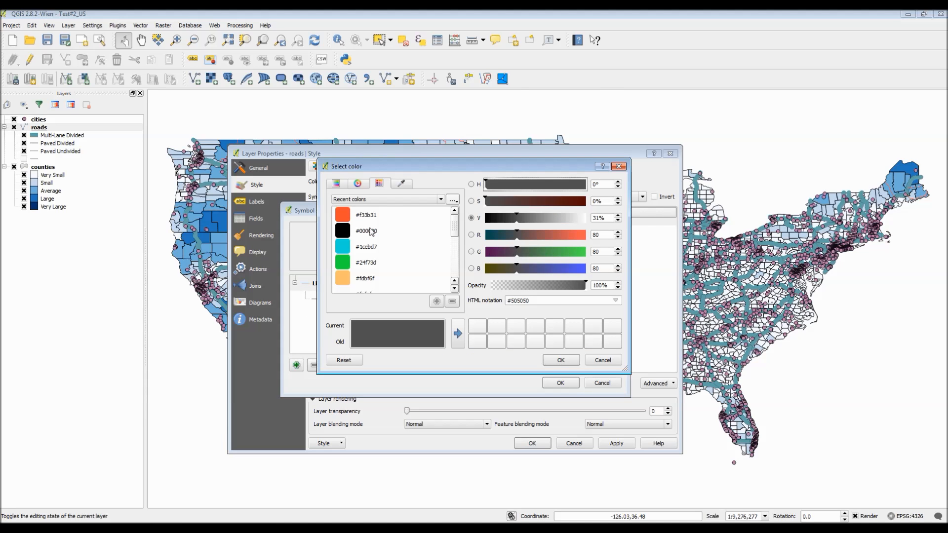
click(365, 215)
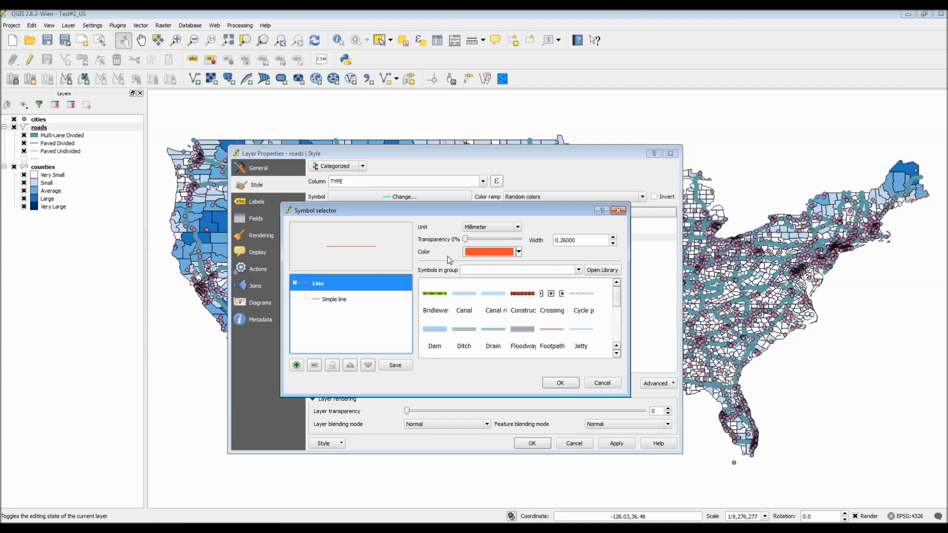
click(516, 252)
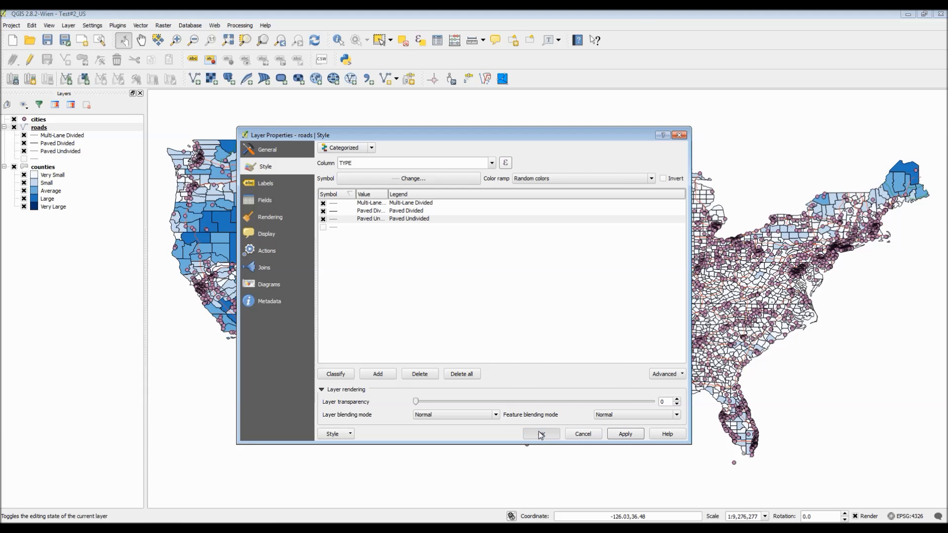
click(540, 433)
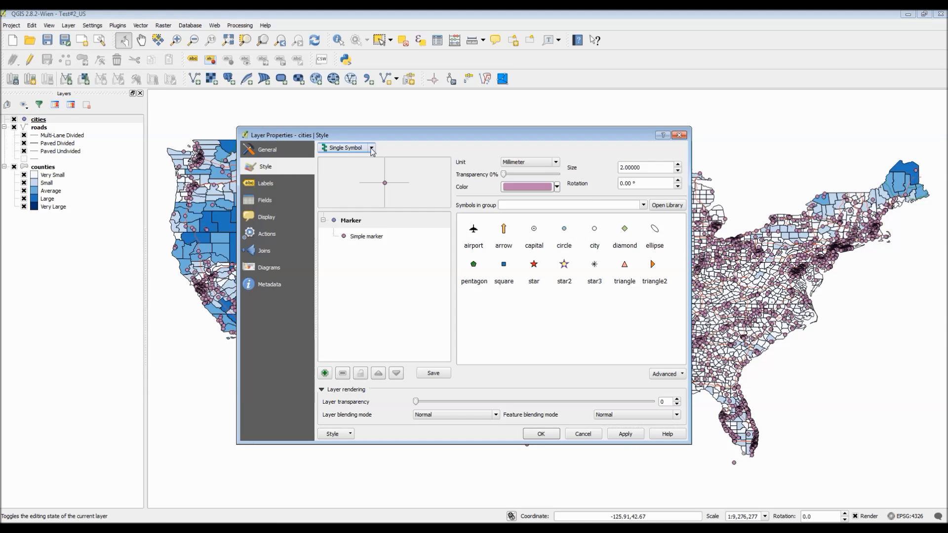
- Pick the 'city' marker, try Categorized and Graduated renderers, then return cities to Single Symbol
click(594, 236)
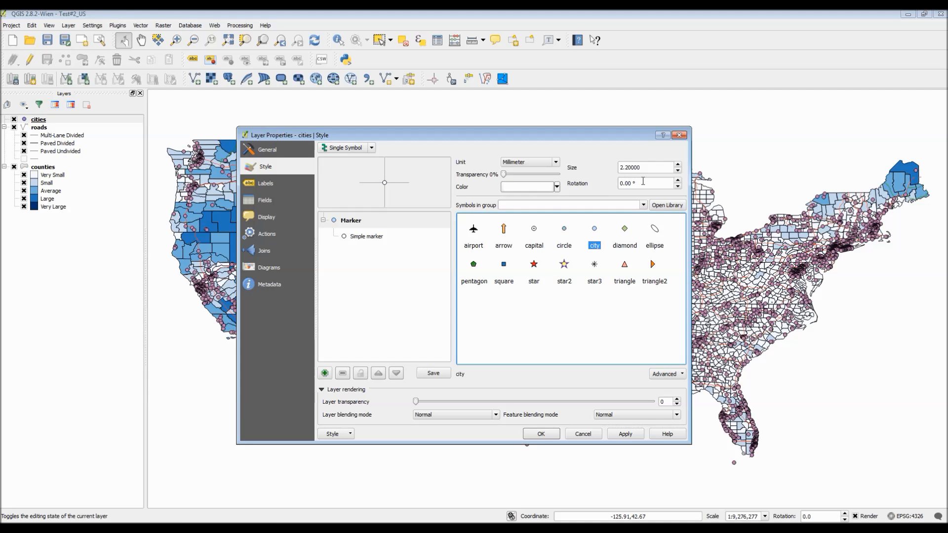
click(568, 204)
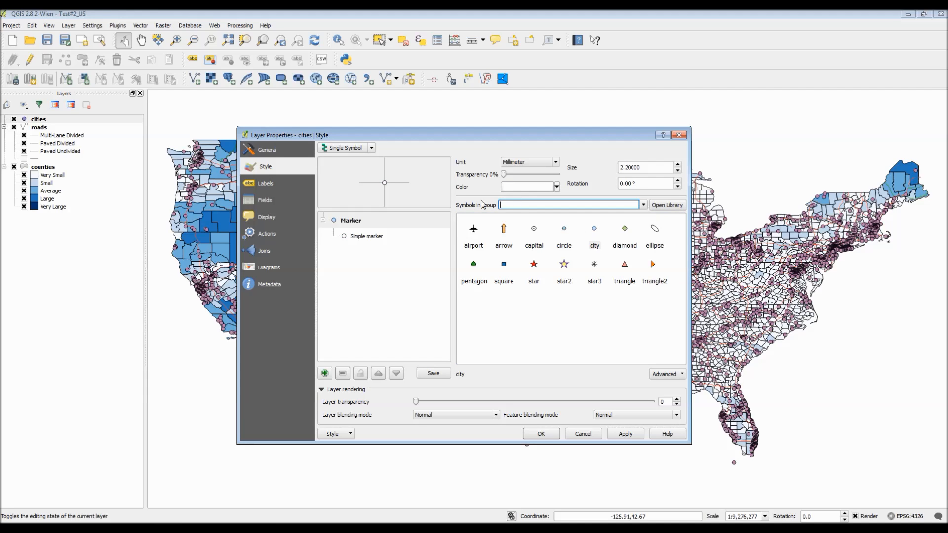
click(370, 147)
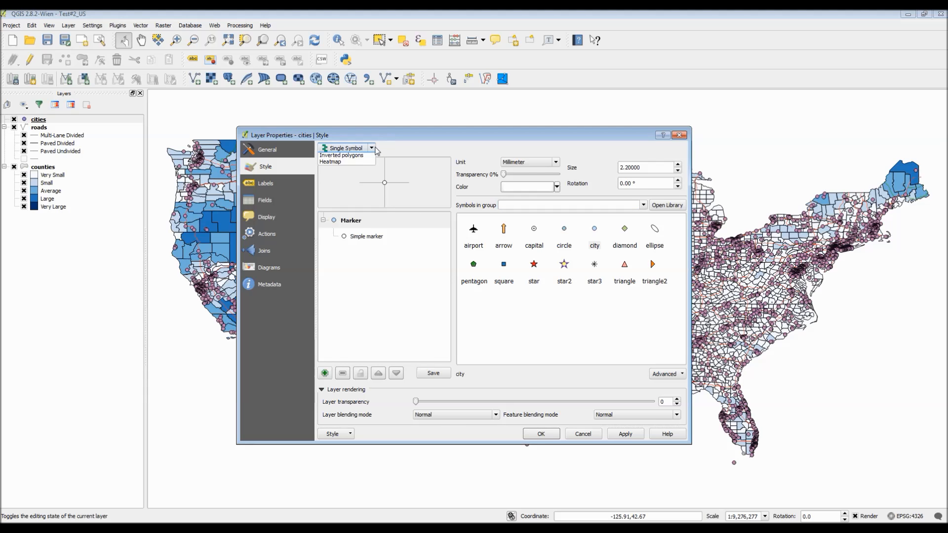
click(345, 147)
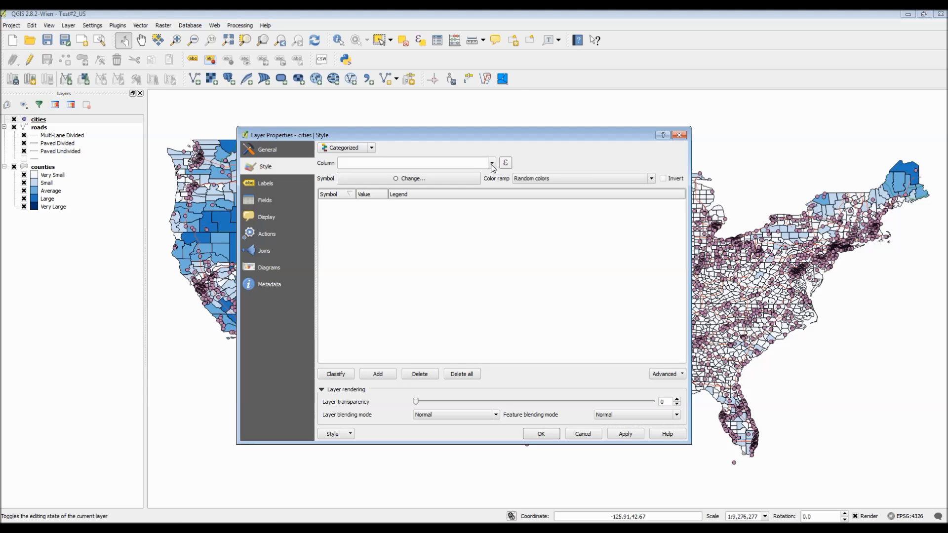
click(490, 163)
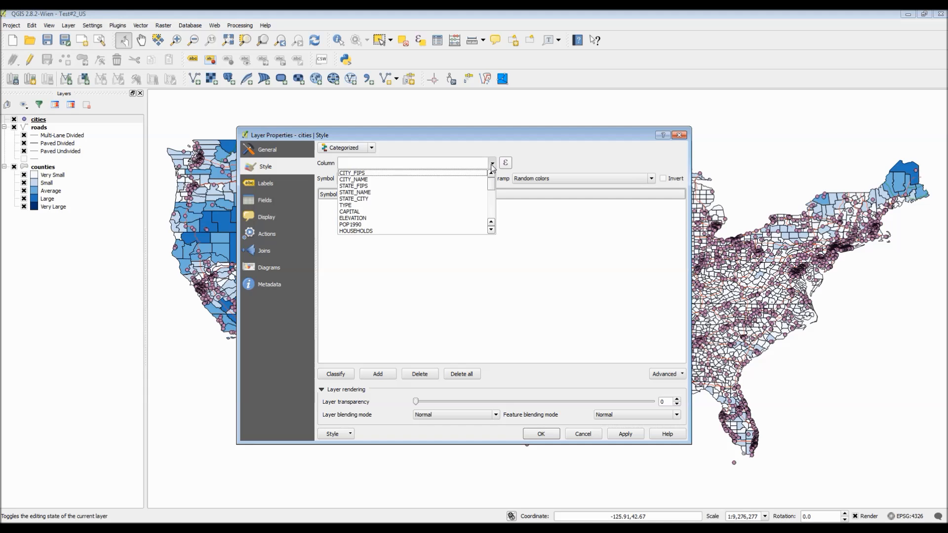
click(371, 147)
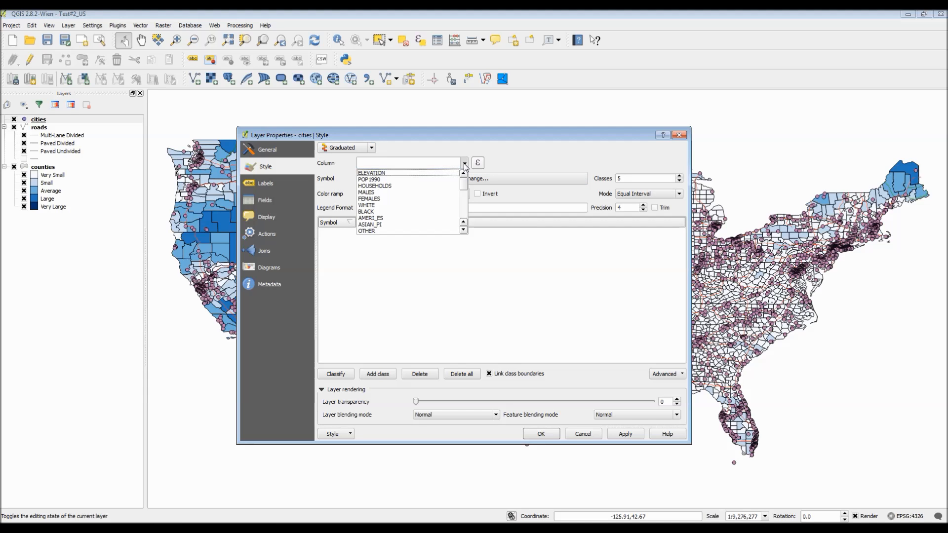
click(370, 147)
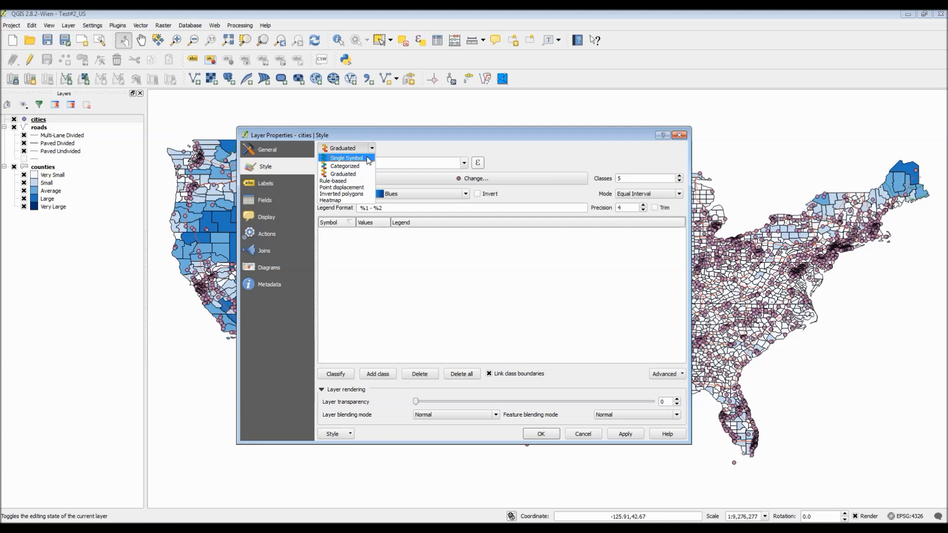
click(347, 157)
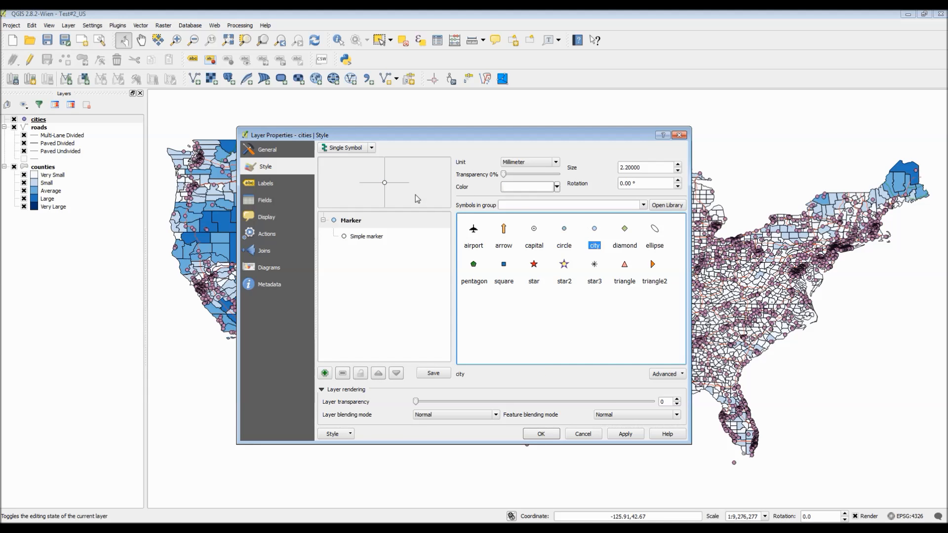
mouse_move(546, 204)
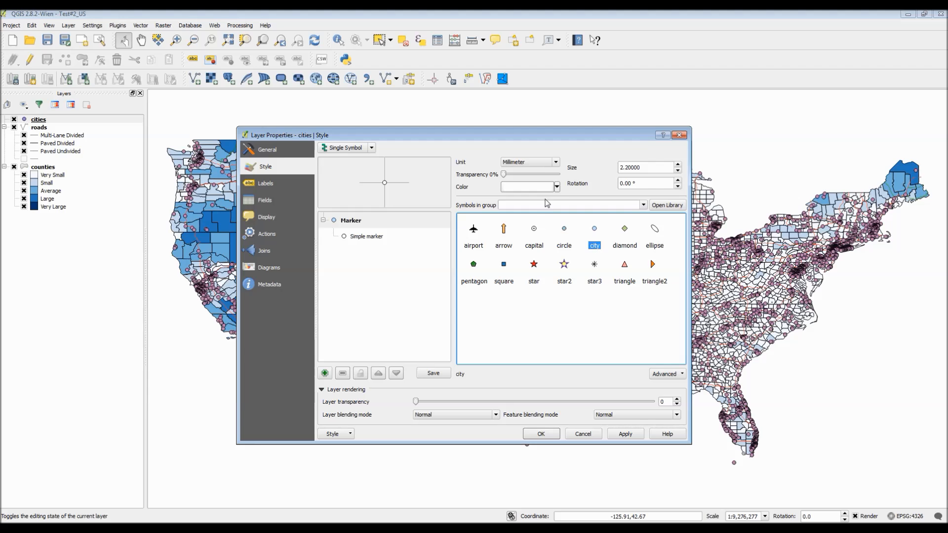
- Colour the city marker green and apply it to the map
click(555, 187)
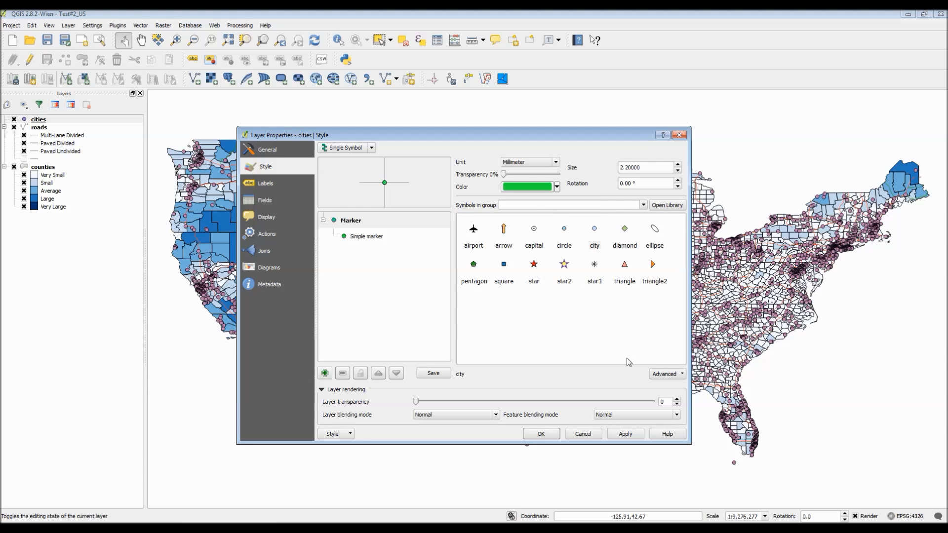
click(626, 433)
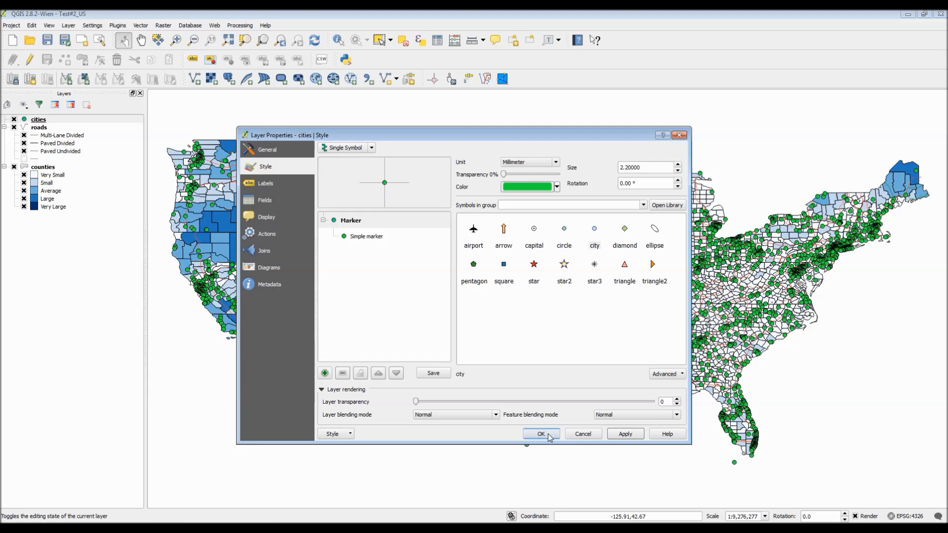
- Accept the green marker styling for the cities layer over the blue county map
click(540, 433)
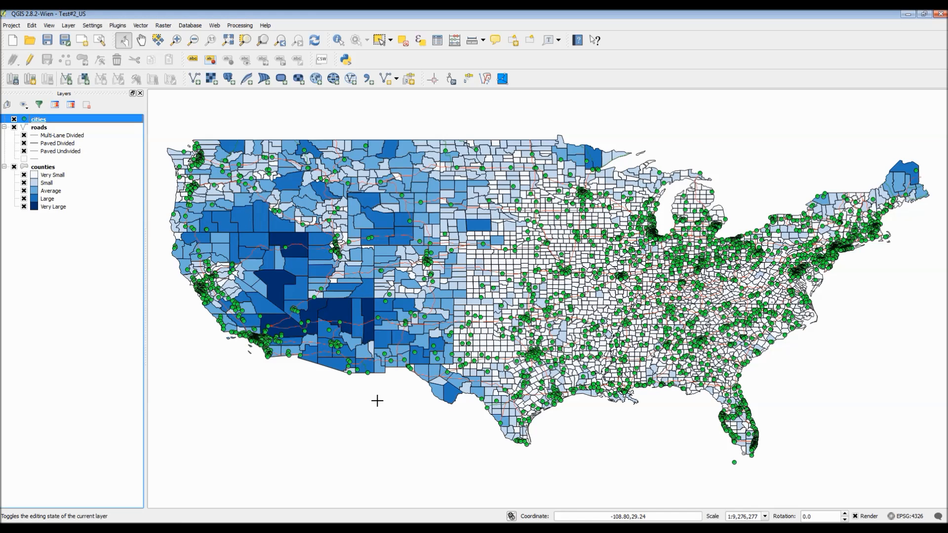
mouse_move(718, 143)
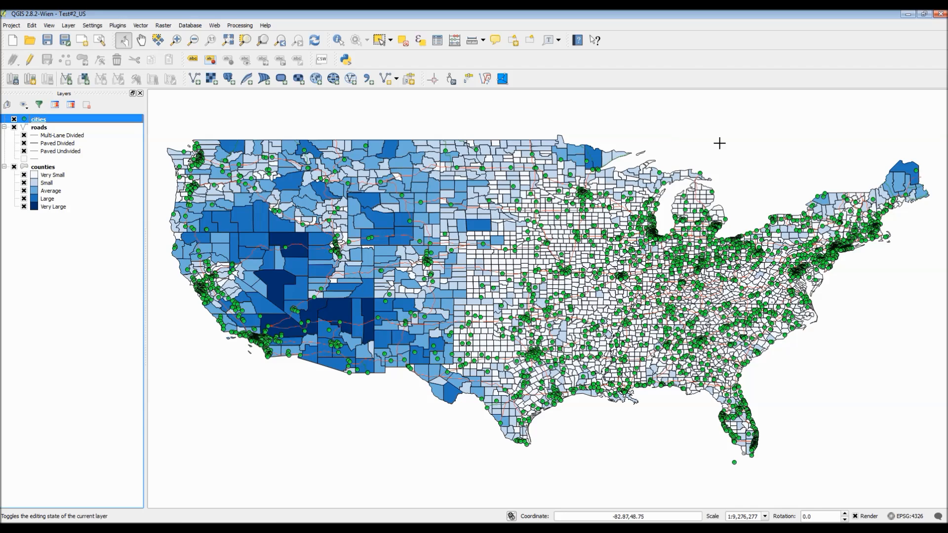